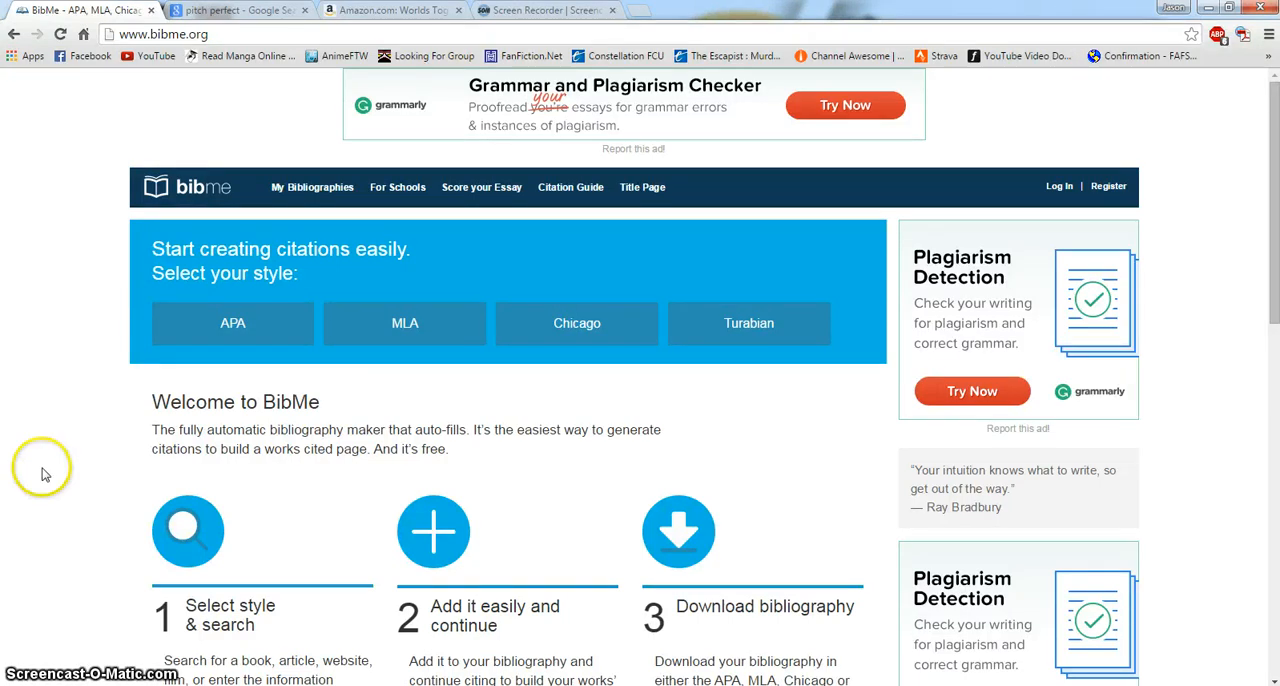
mouse_move(180, 384)
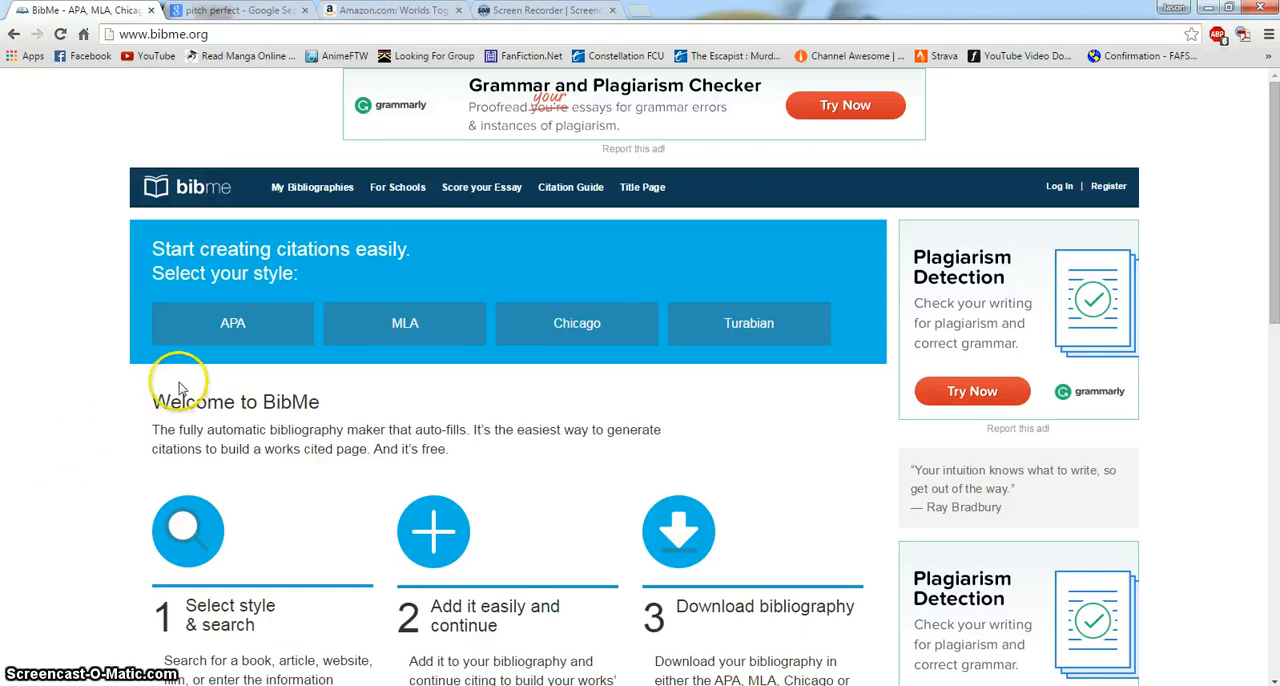
mouse_move(736, 324)
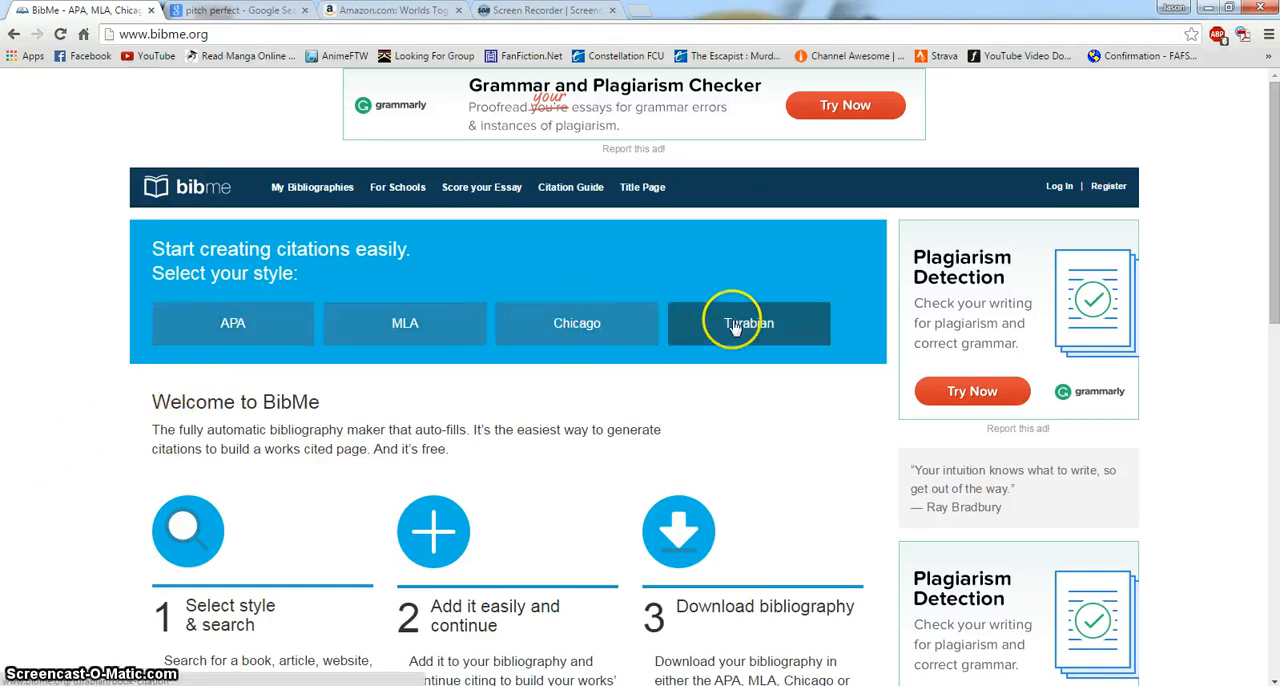
mouse_move(516, 418)
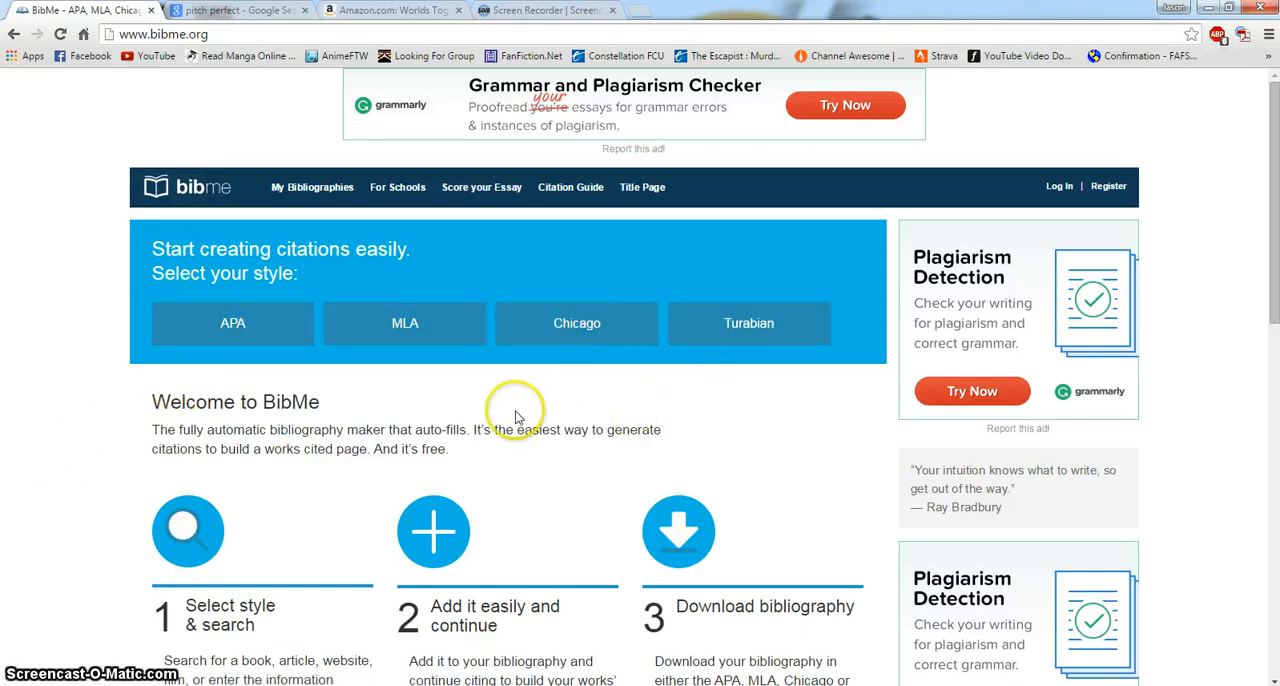
mouse_move(518, 416)
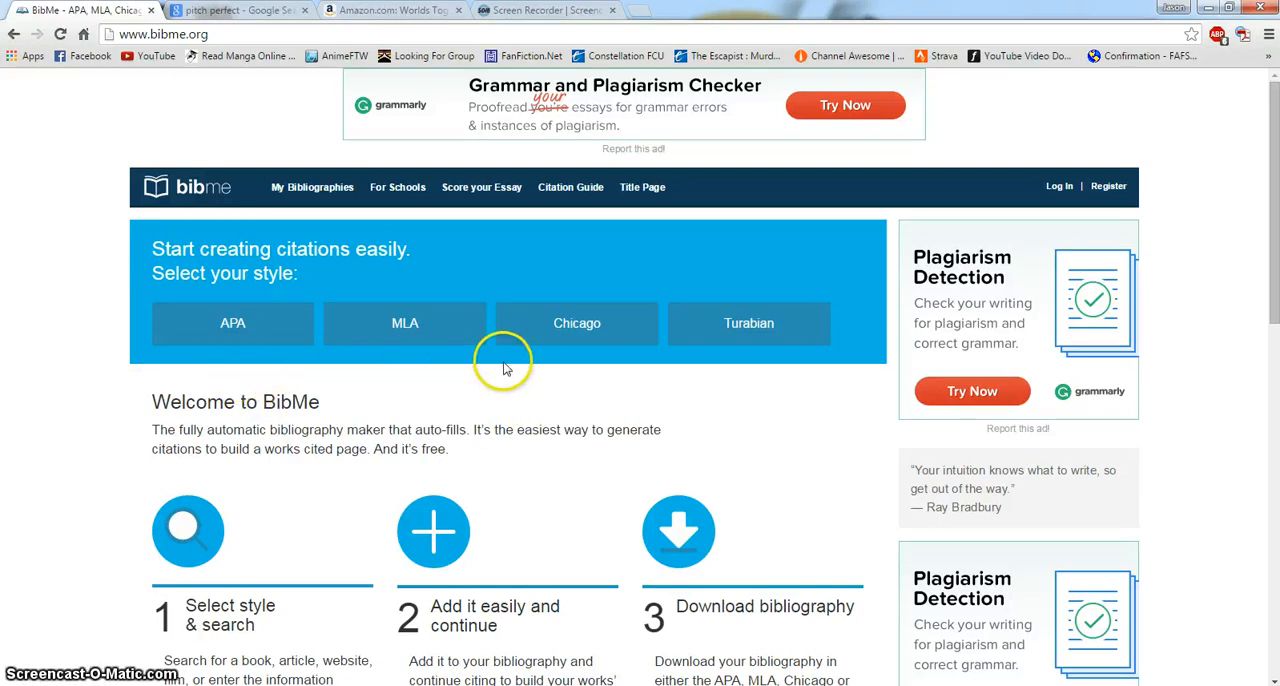
mouse_move(660, 412)
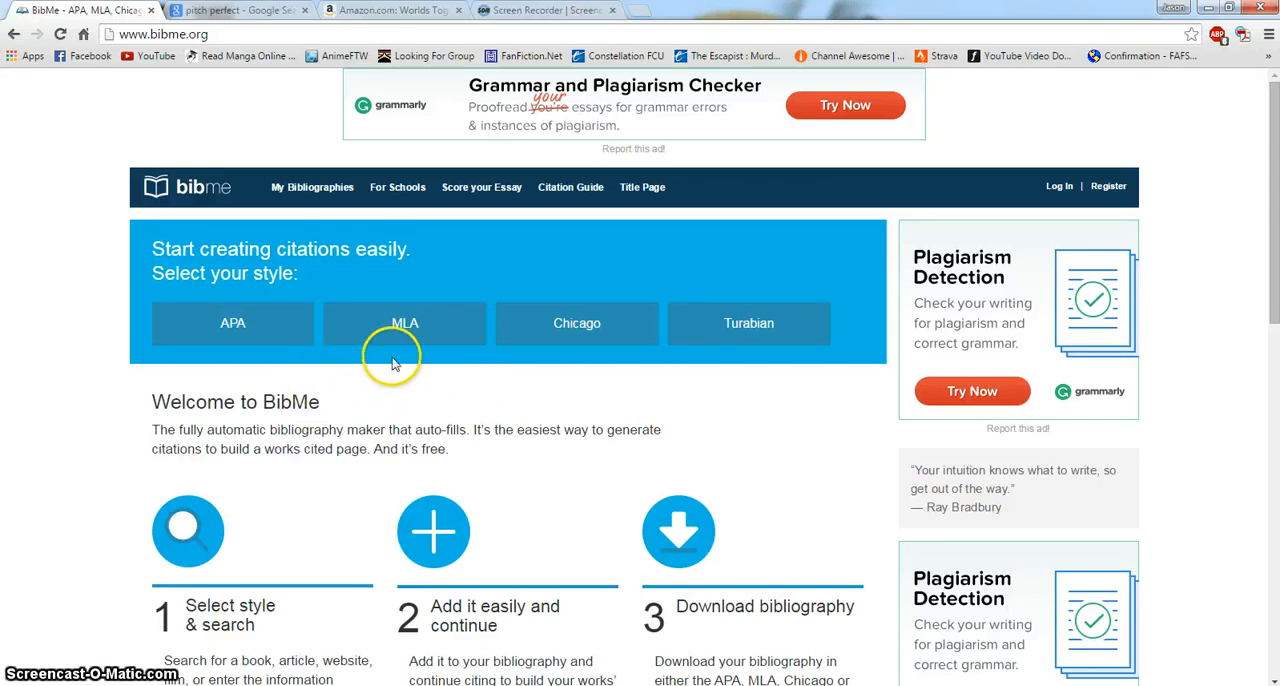
- Choose MLA style and search books by the ISBN copied from the Amazon listing
click(404, 322)
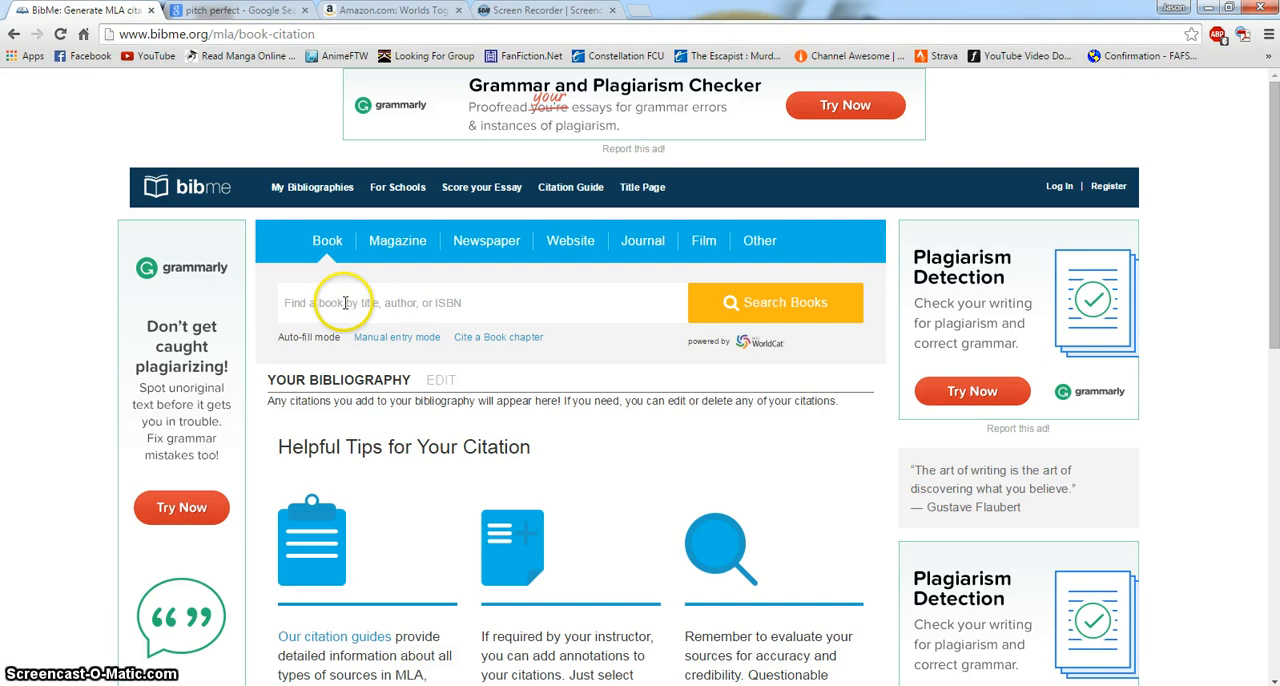
click(410, 10)
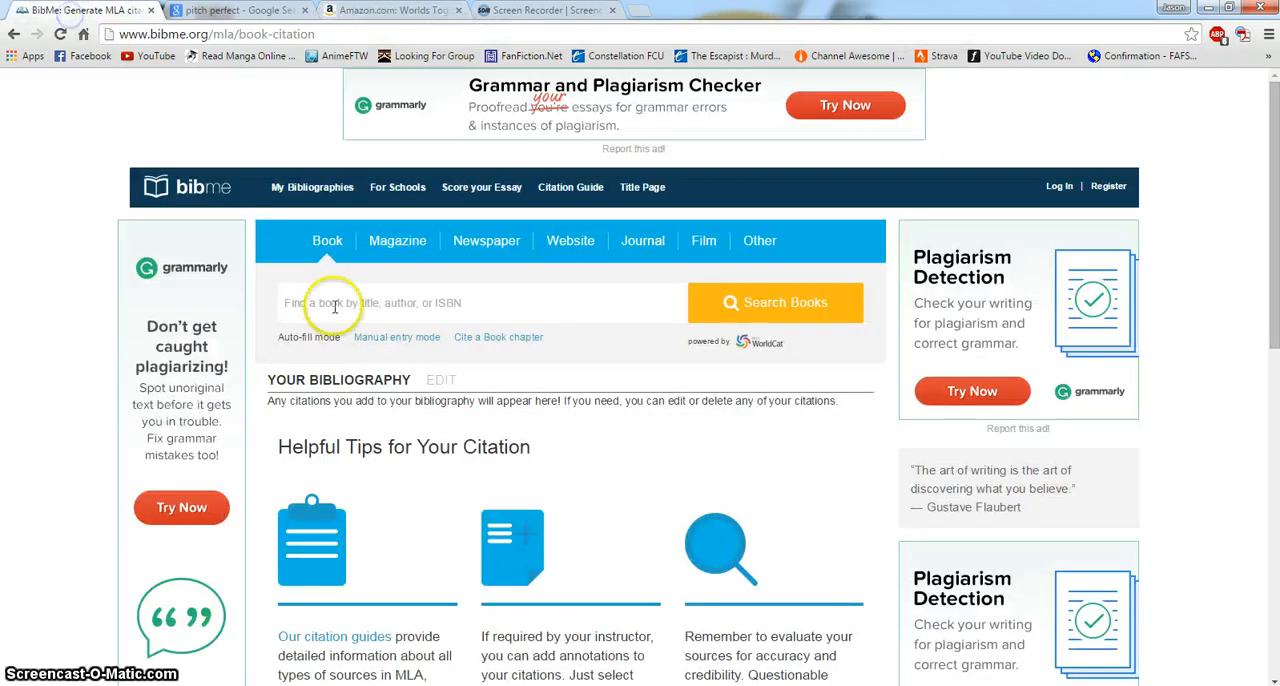
mouse_move(360, 304)
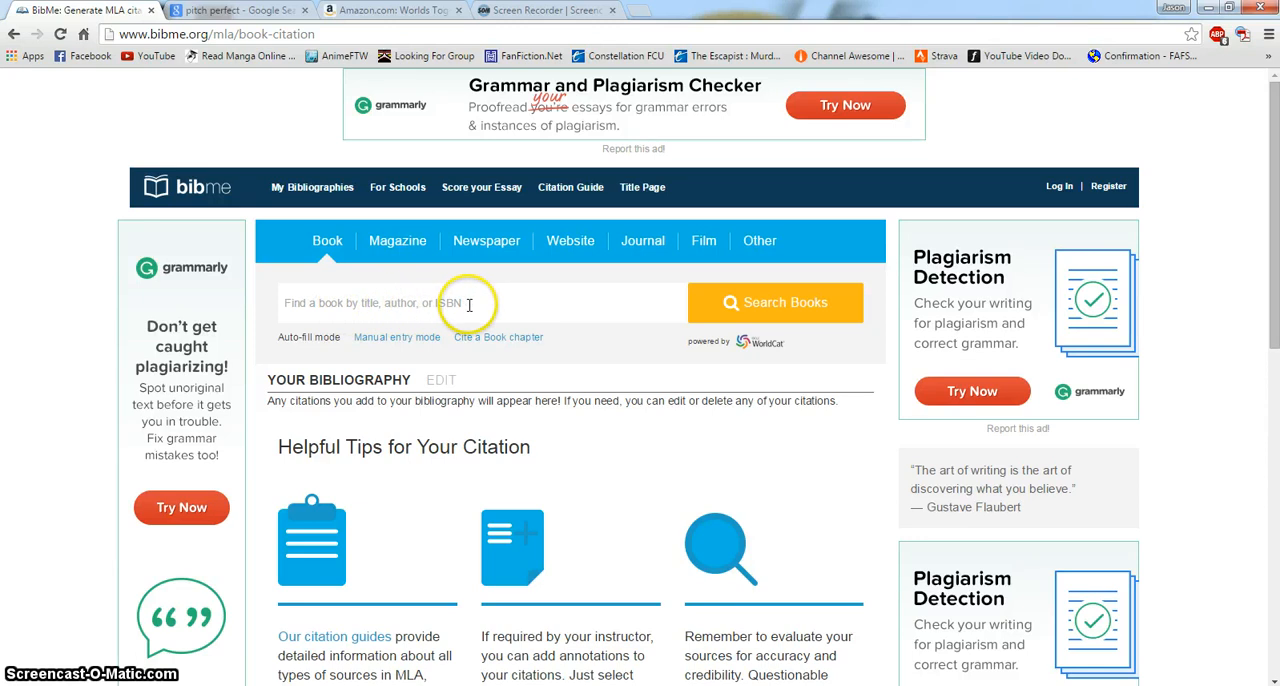
click(380, 12)
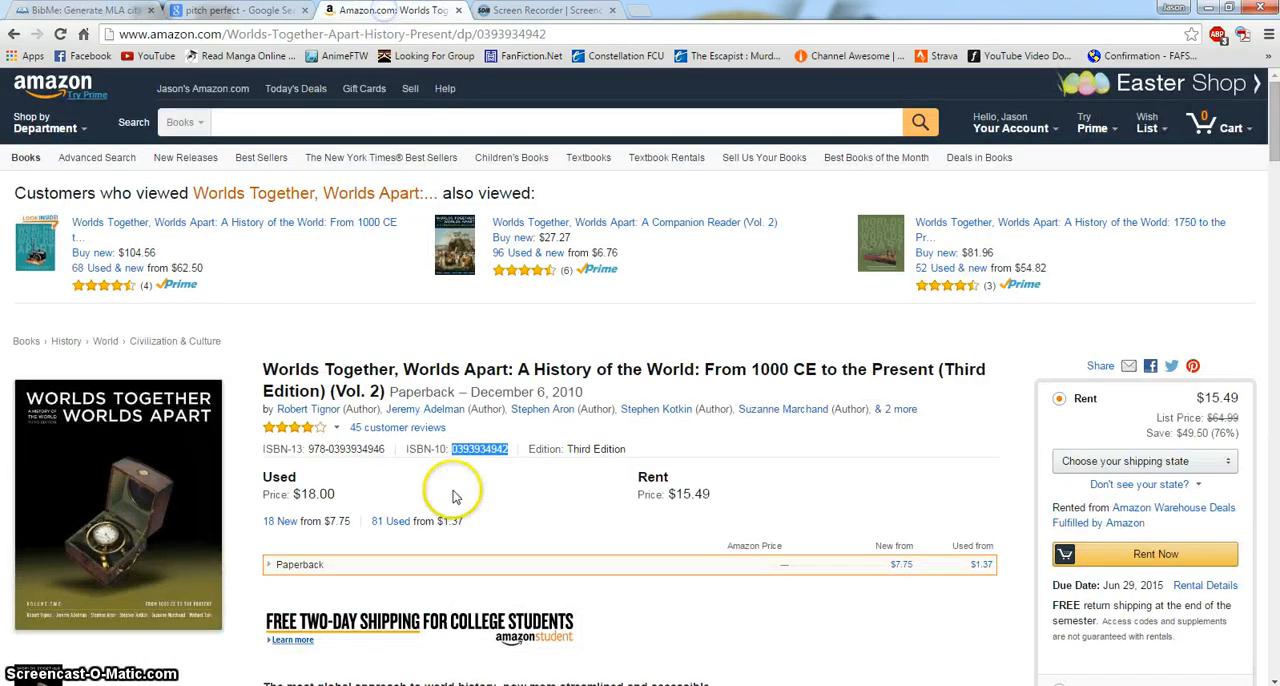
right_click(488, 448)
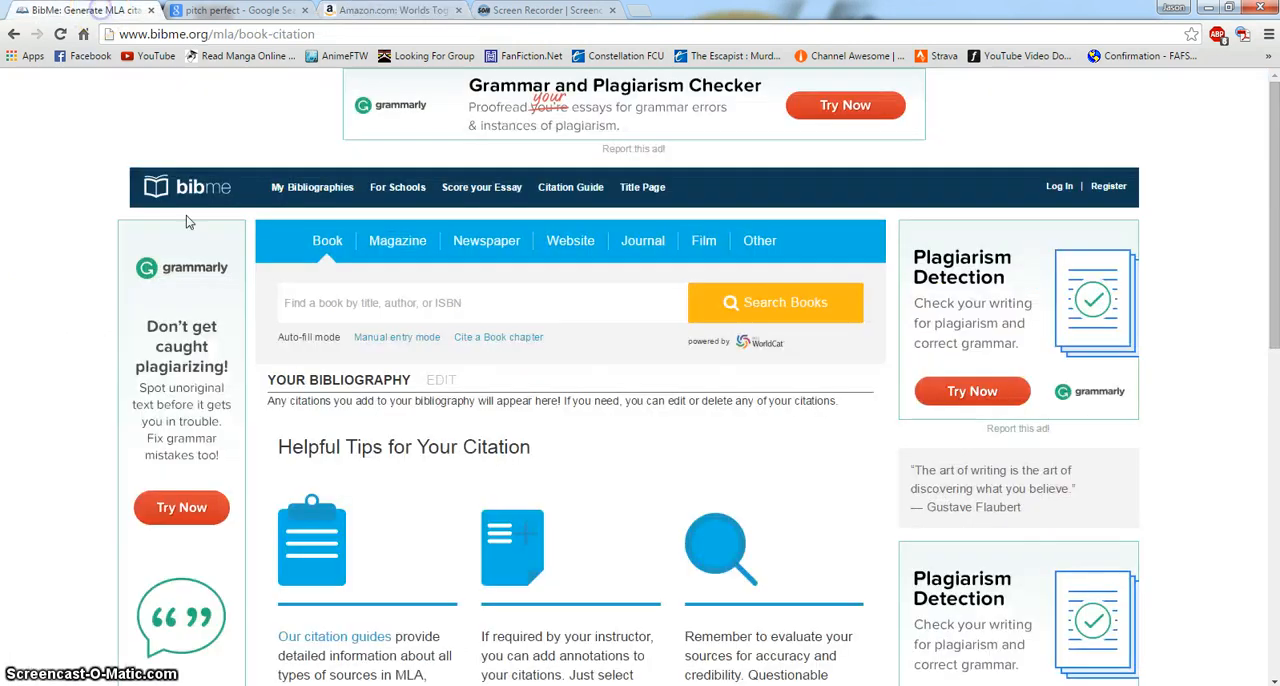
right_click(460, 302)
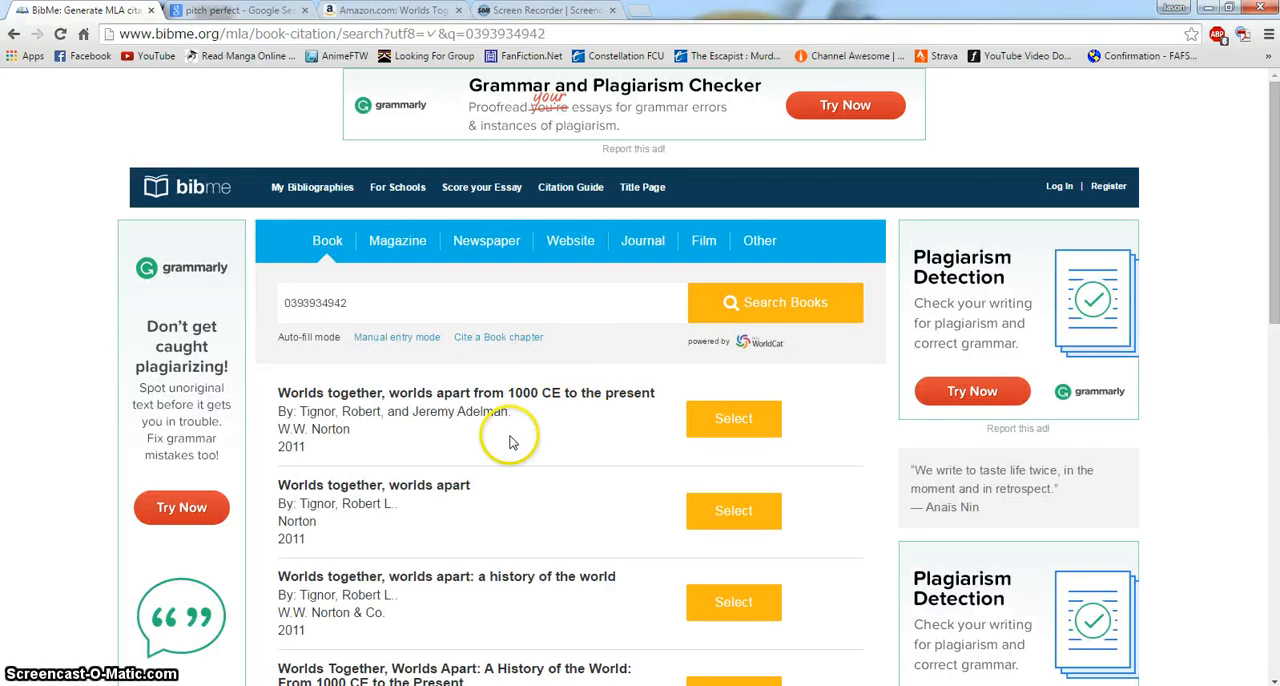
- Select the first Worlds Together, Worlds Apart result and fill volume 2, edition 3, state New York
click(732, 420)
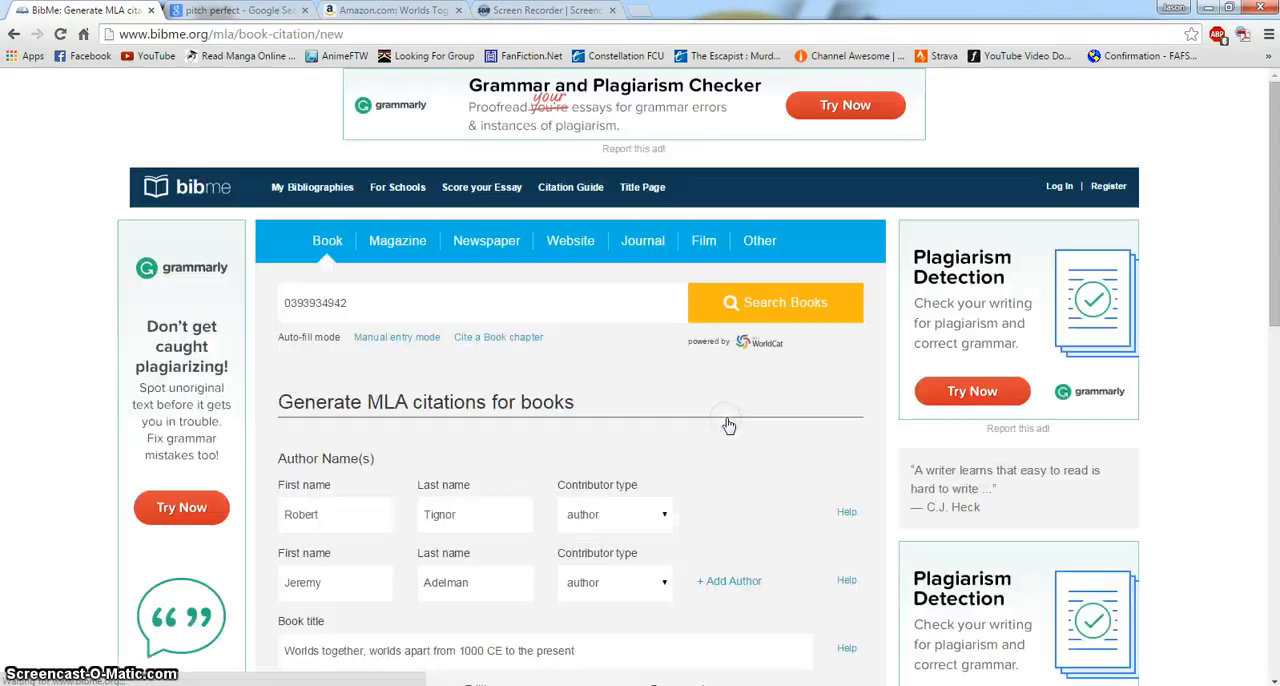
scroll(down, 3)
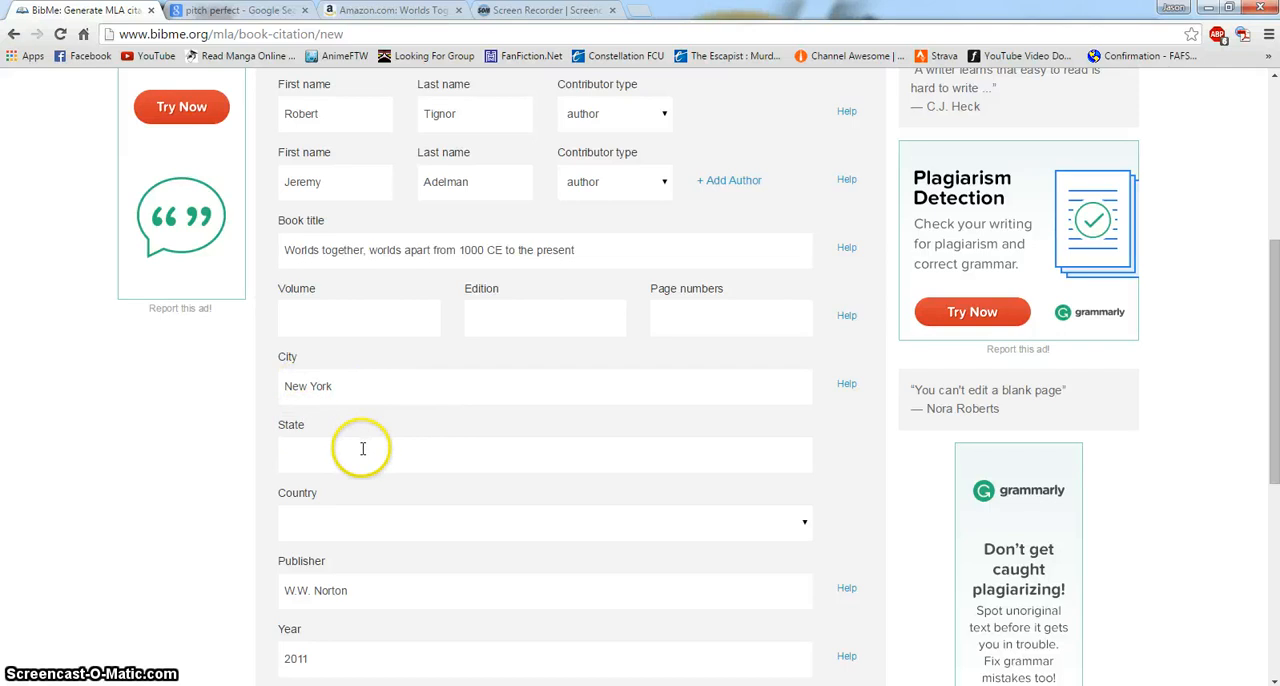
mouse_move(356, 332)
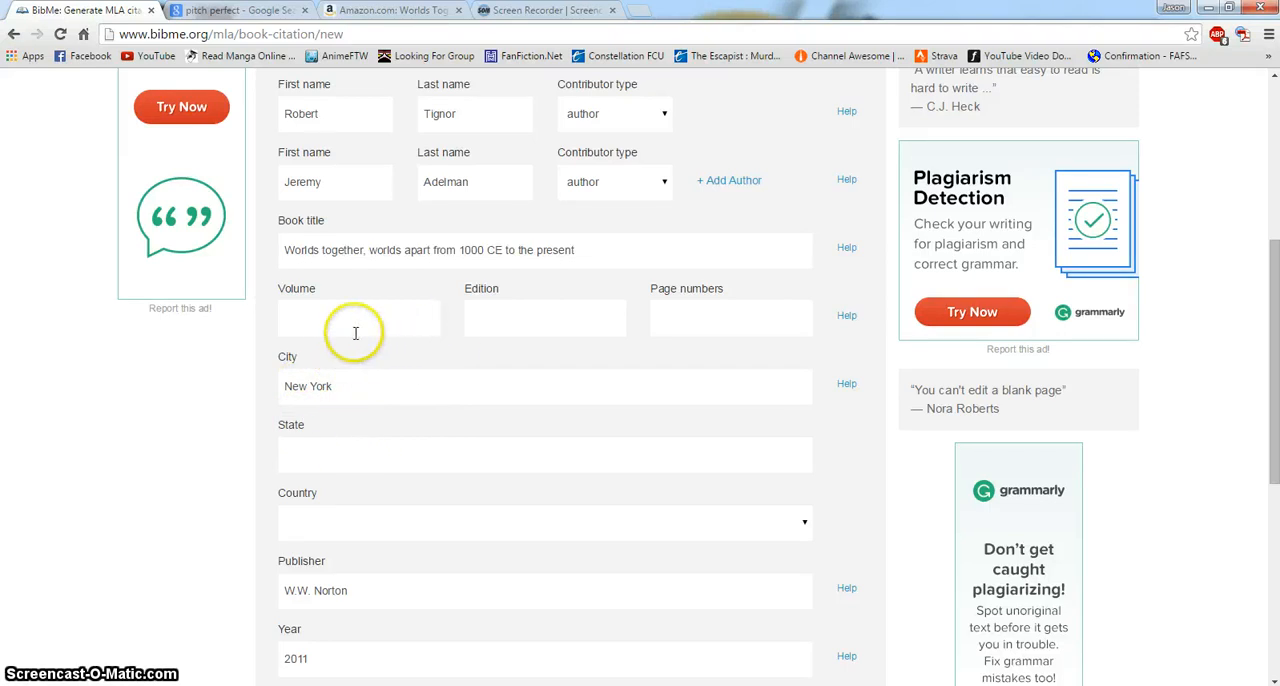
click(360, 318)
text(2)
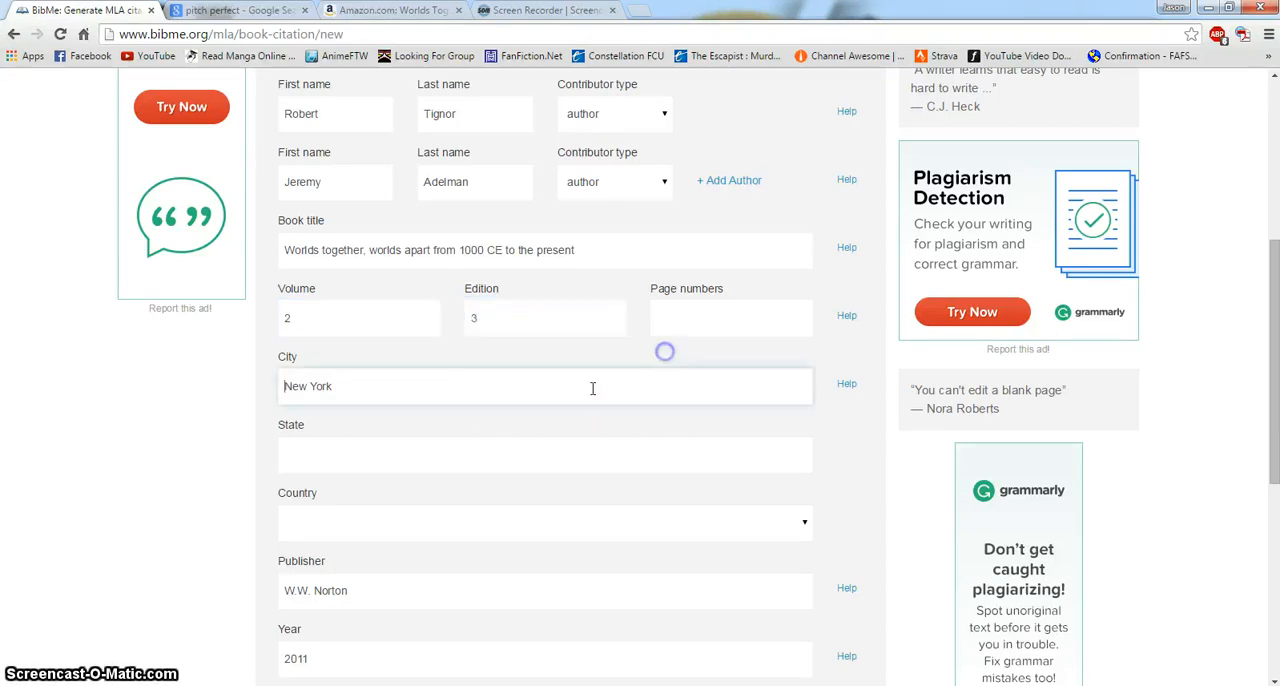
click(336, 456)
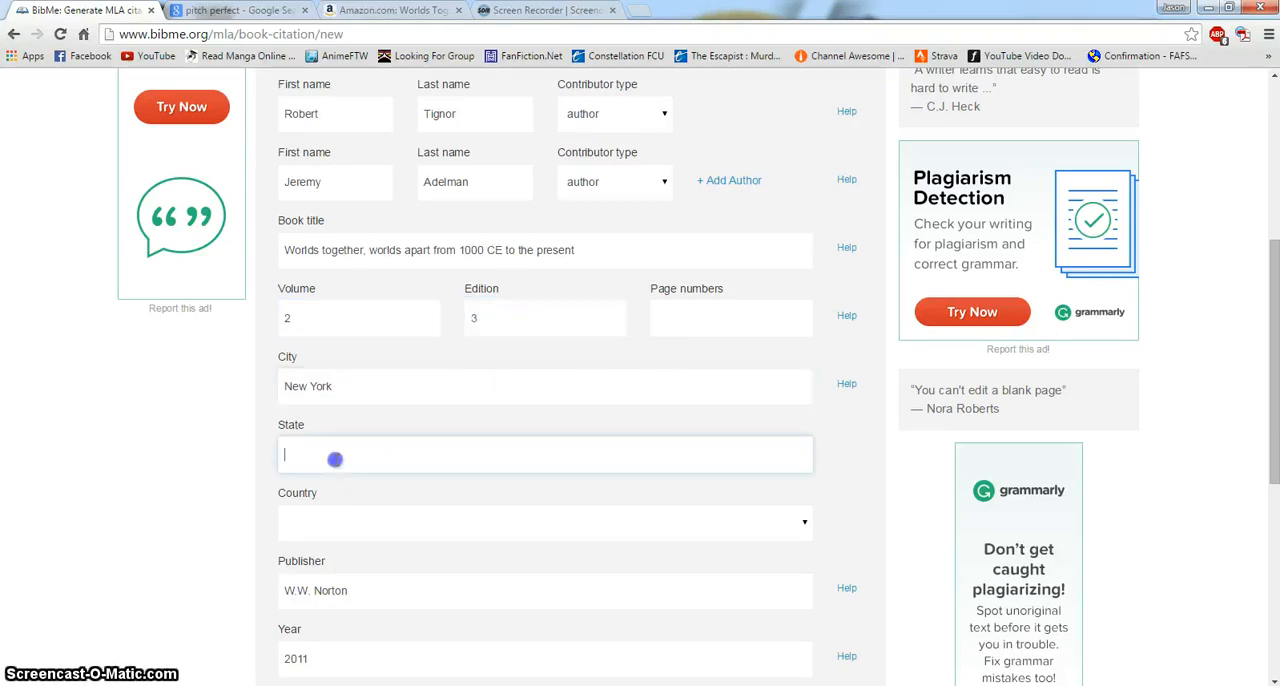
text(New York)
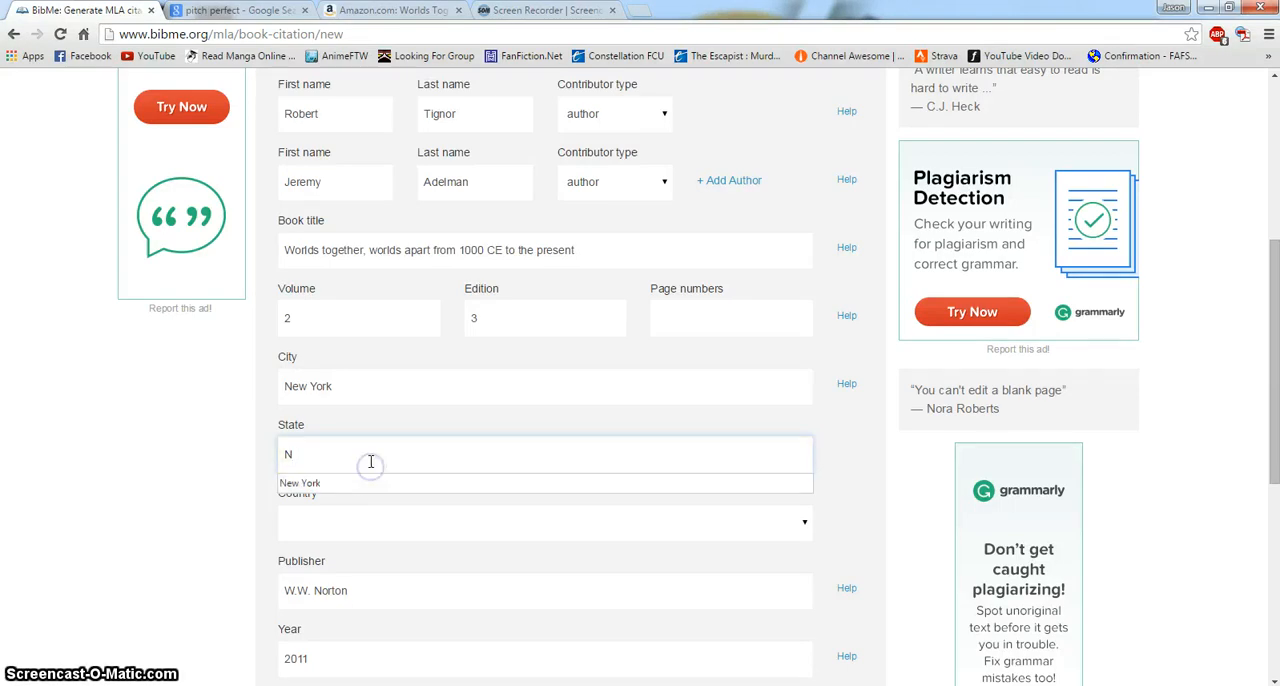
text(ew Yor)
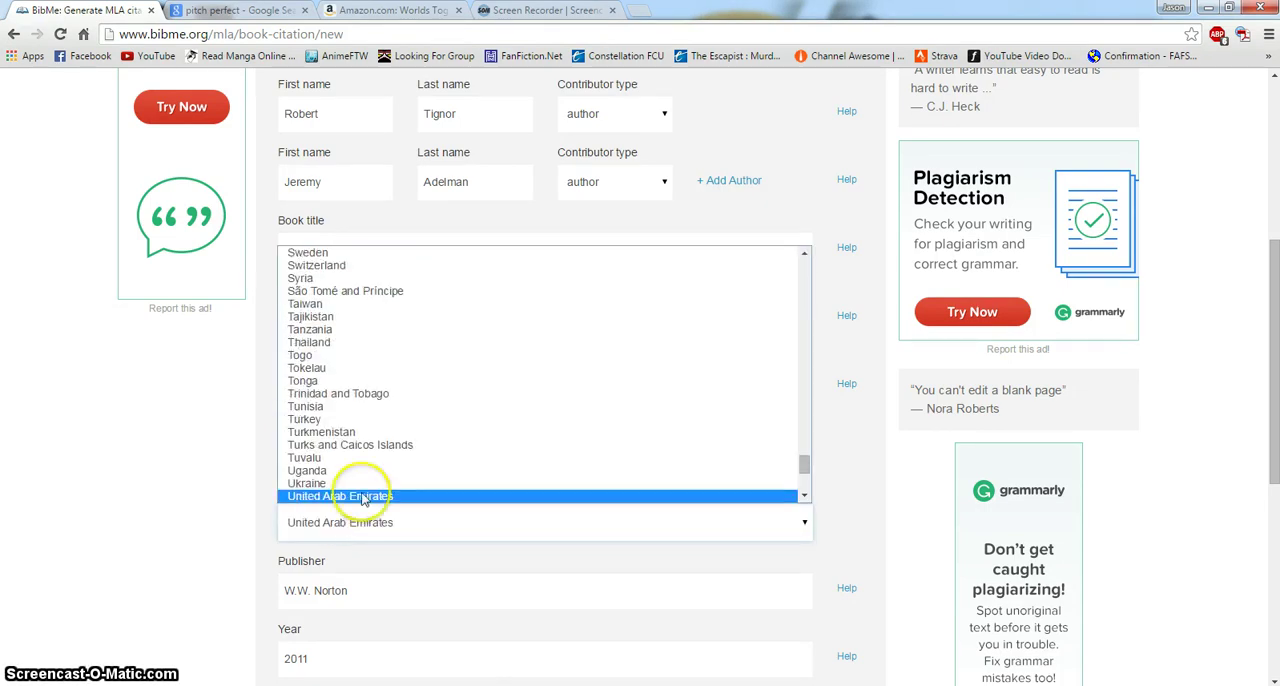
- Create the citation so the Tignor and Adelman book tops the bibliography
scroll(down, 3)
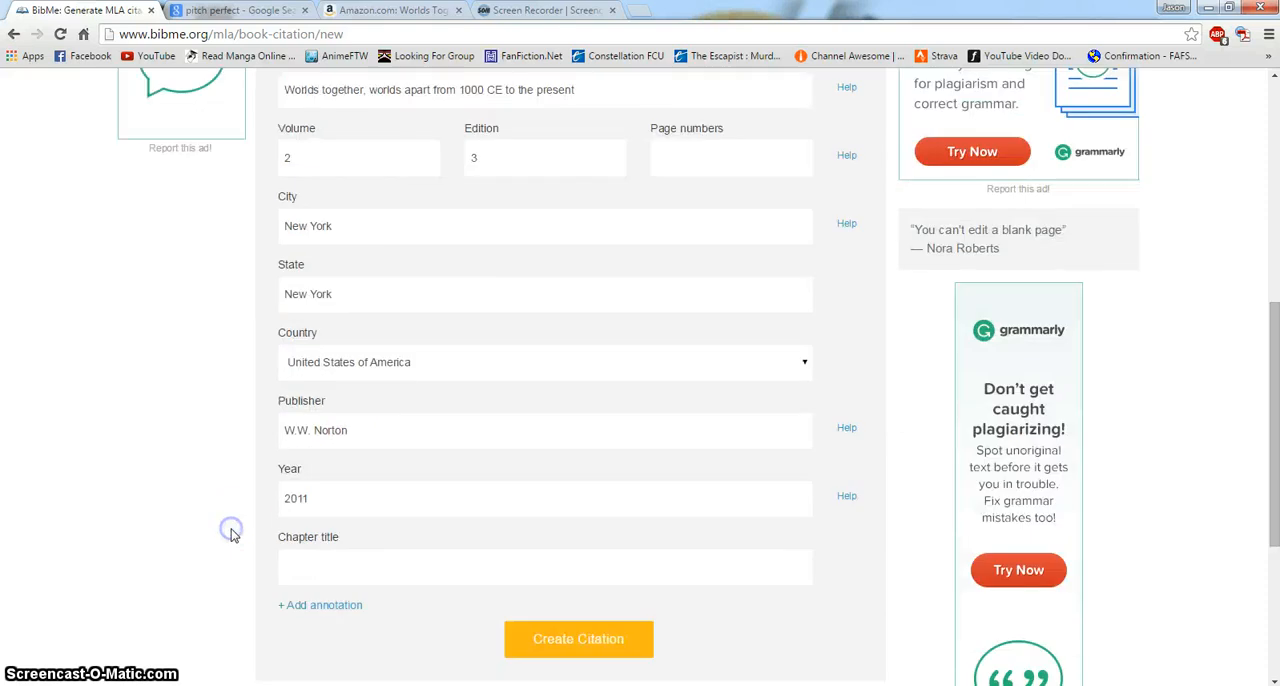
click(572, 638)
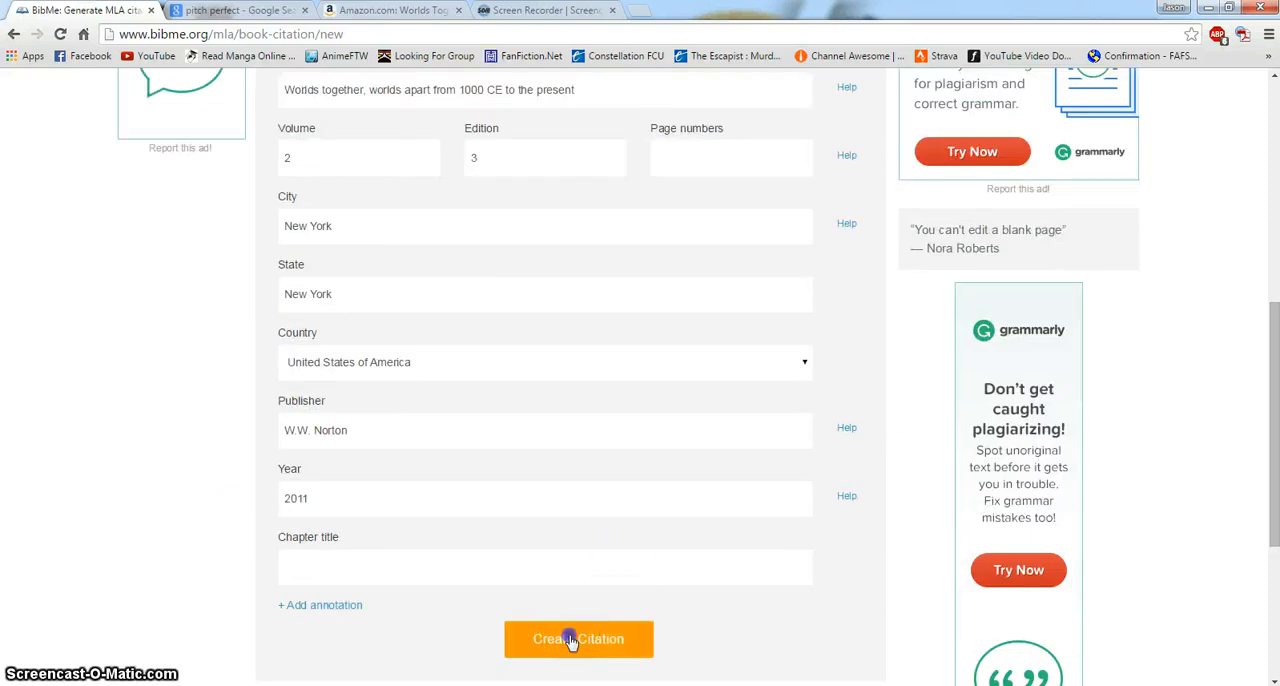
click(576, 638)
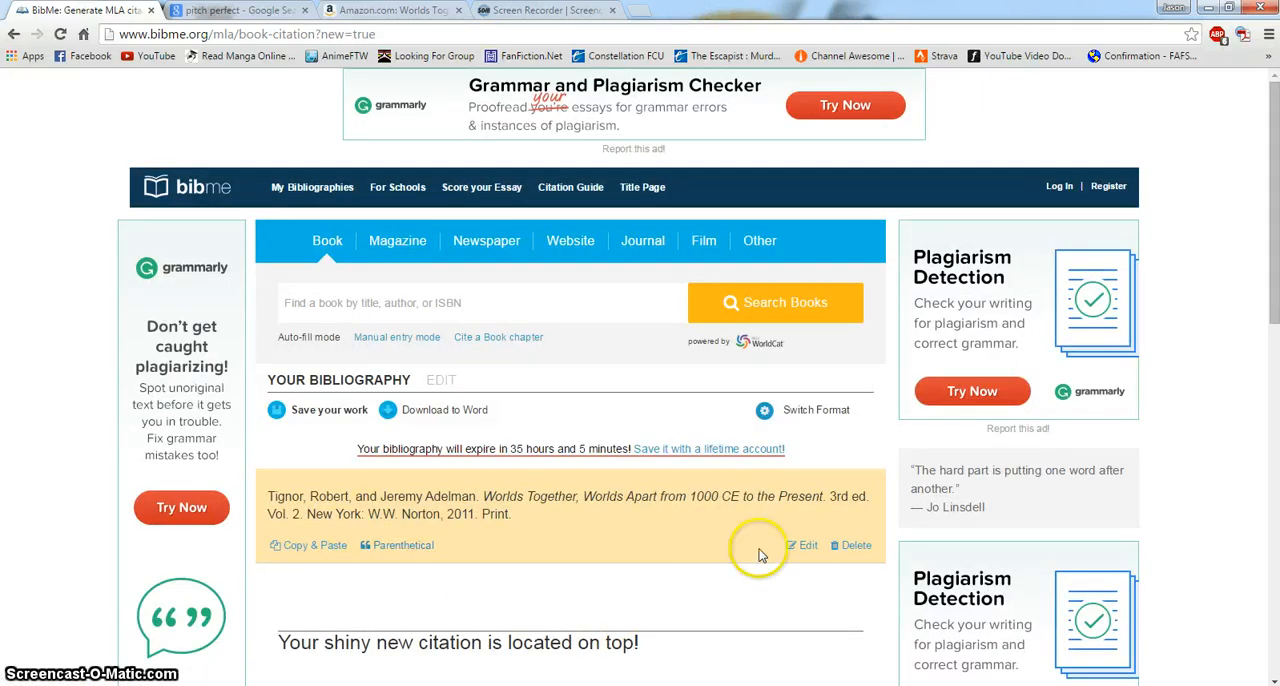
mouse_move(616, 358)
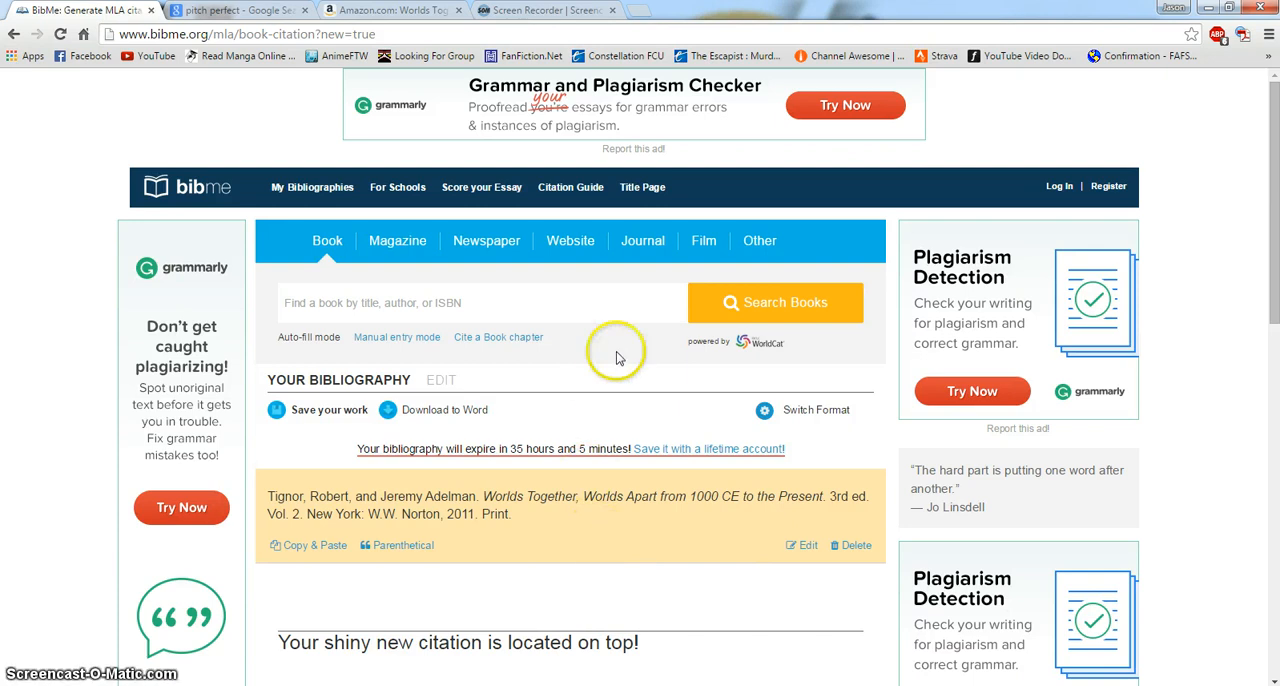
mouse_move(596, 278)
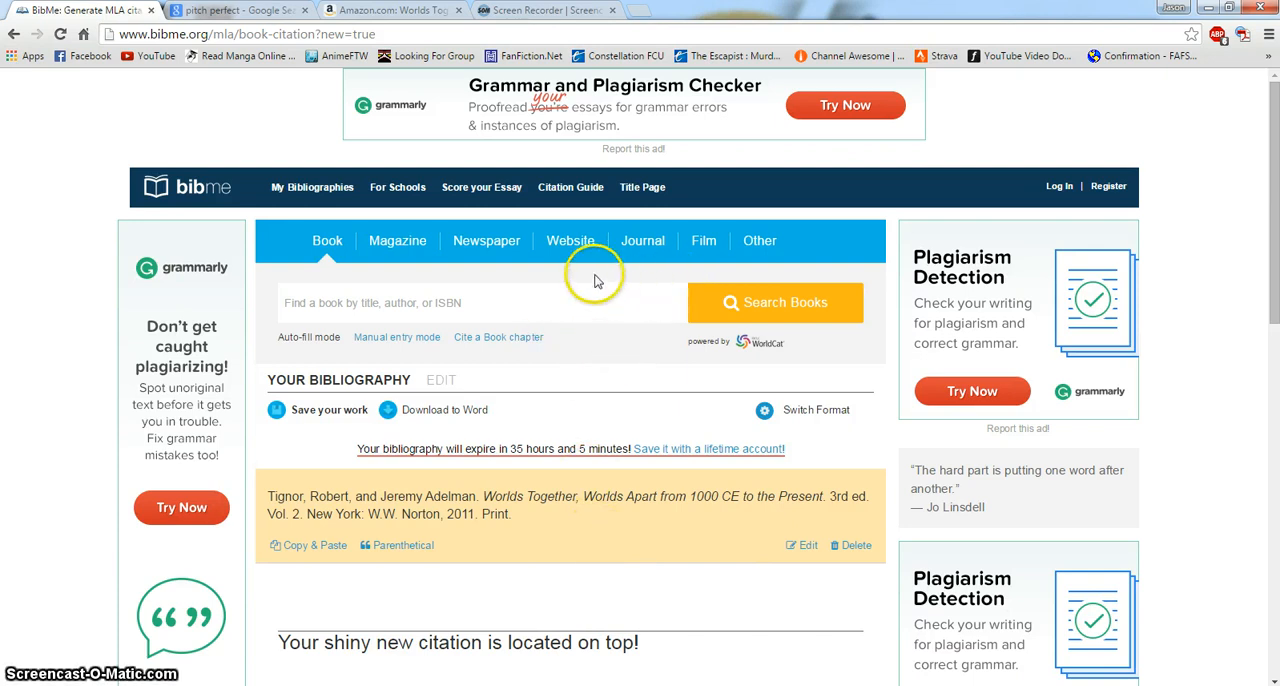
mouse_move(702, 248)
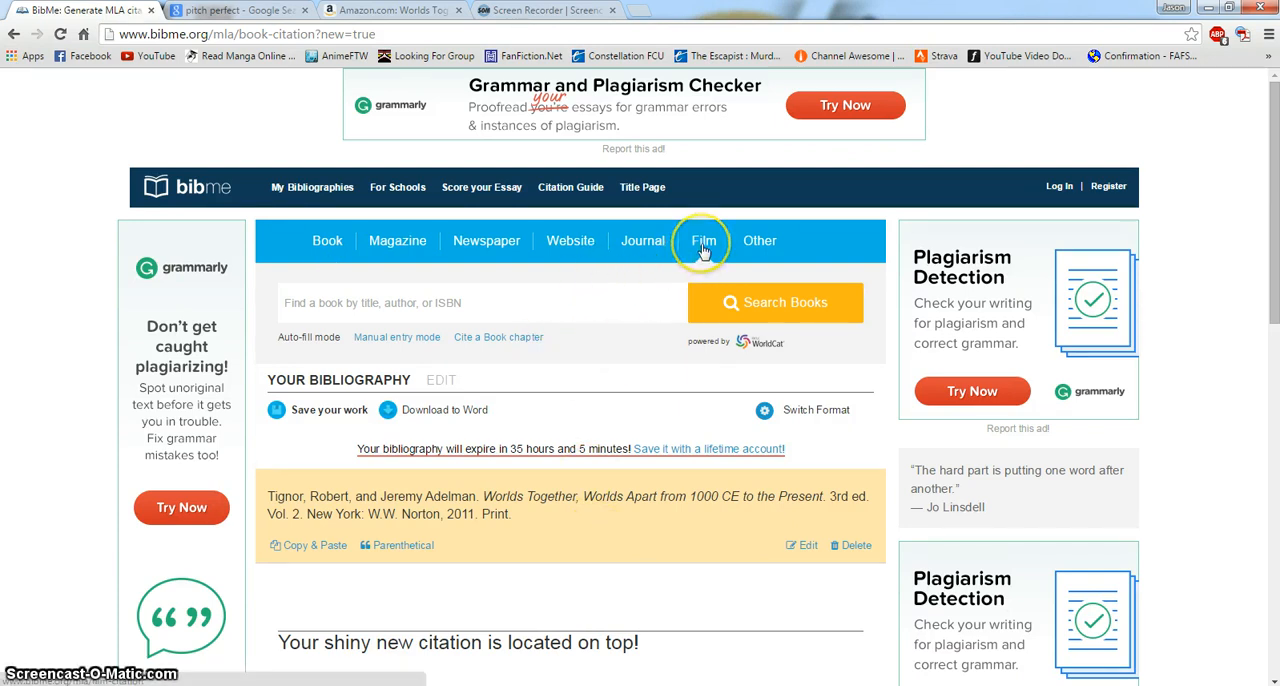
- Switch to the Film source type to cite pitch perfect
click(704, 240)
text(pitch perfect)
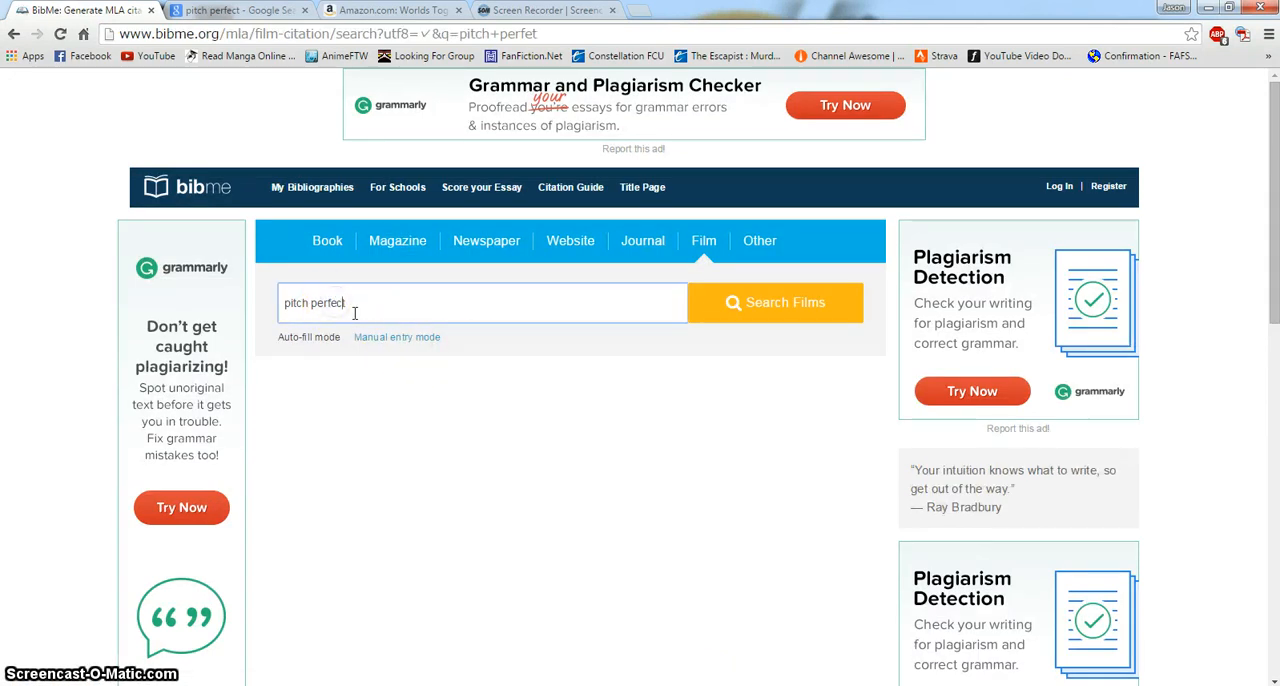
- Search pitch perfect, select the 2012 film, set country United States and medium No specific copy
click(776, 302)
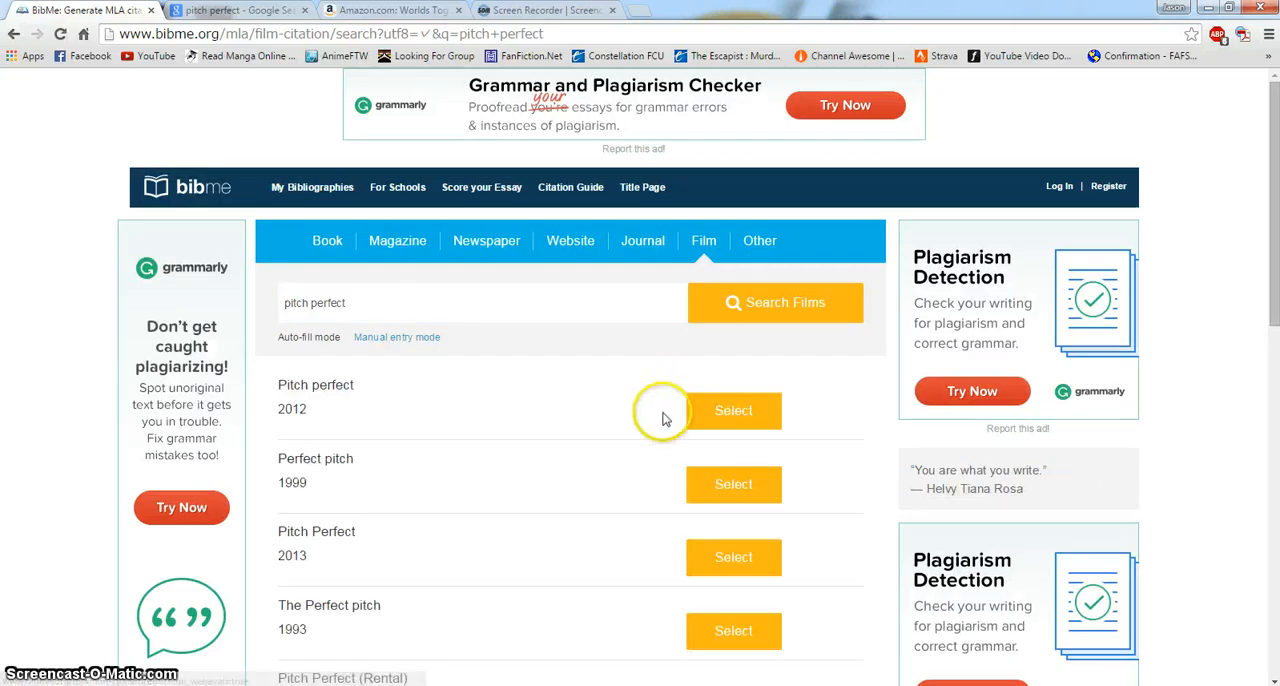
click(732, 412)
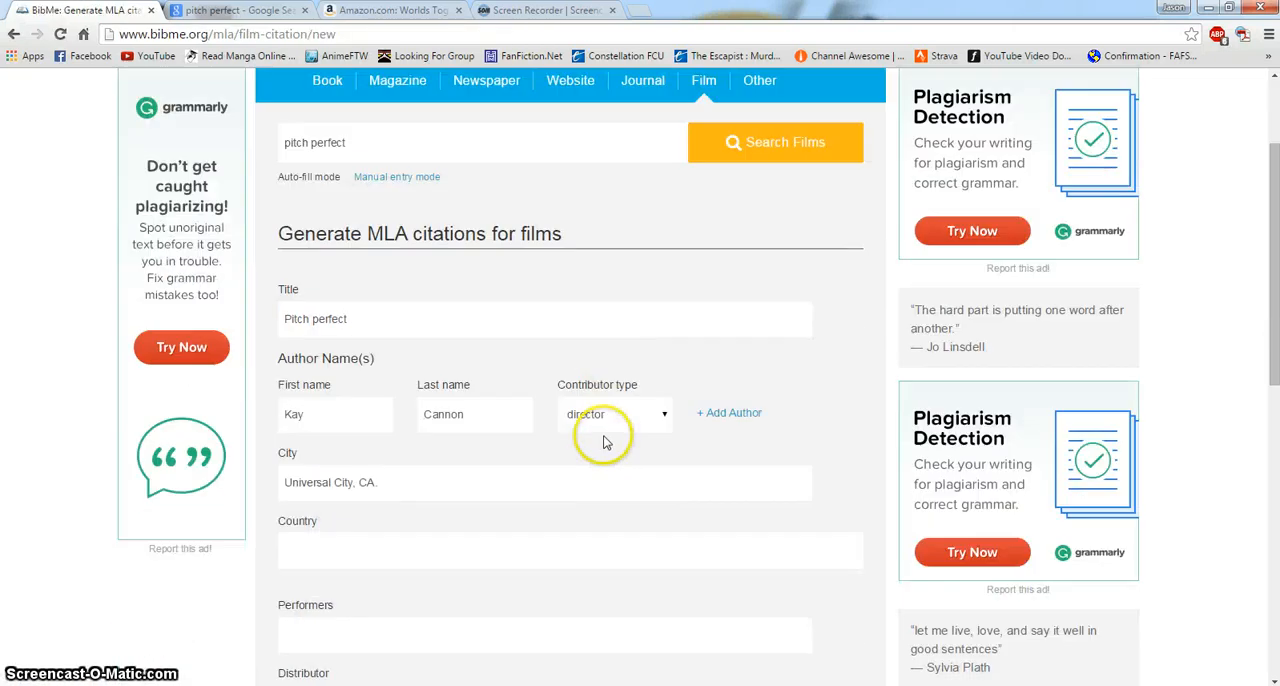
scroll(down, 3)
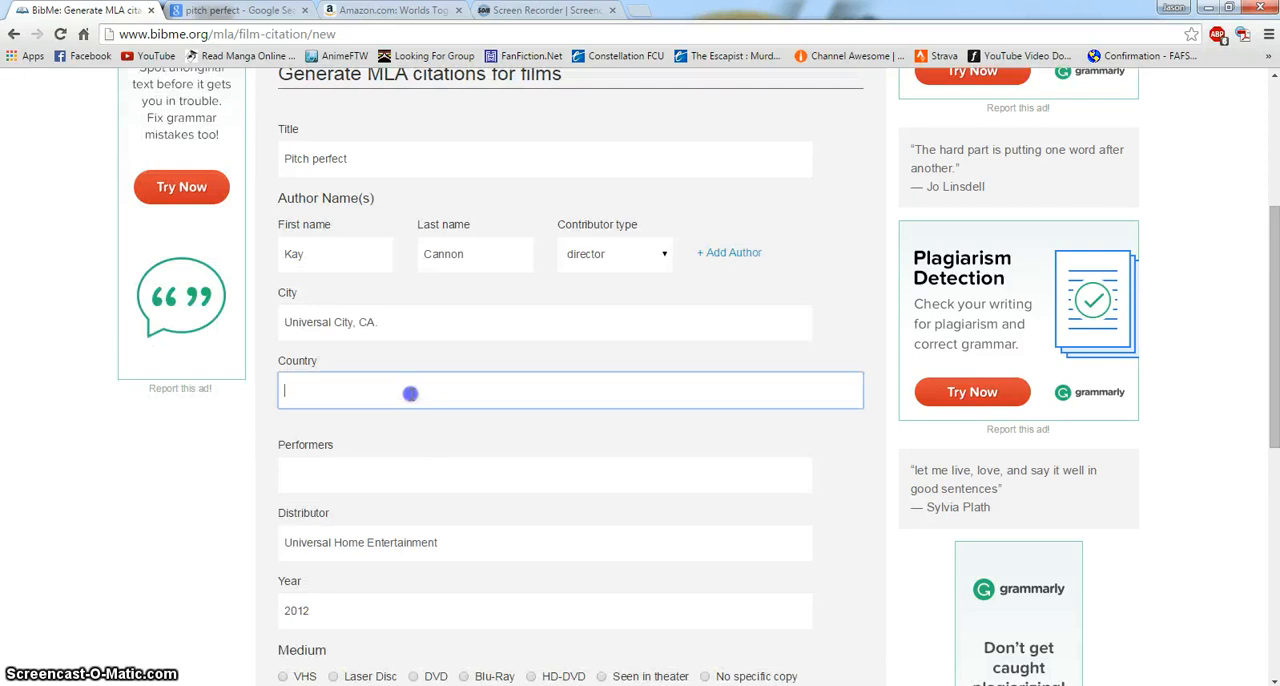
text(United Stat)
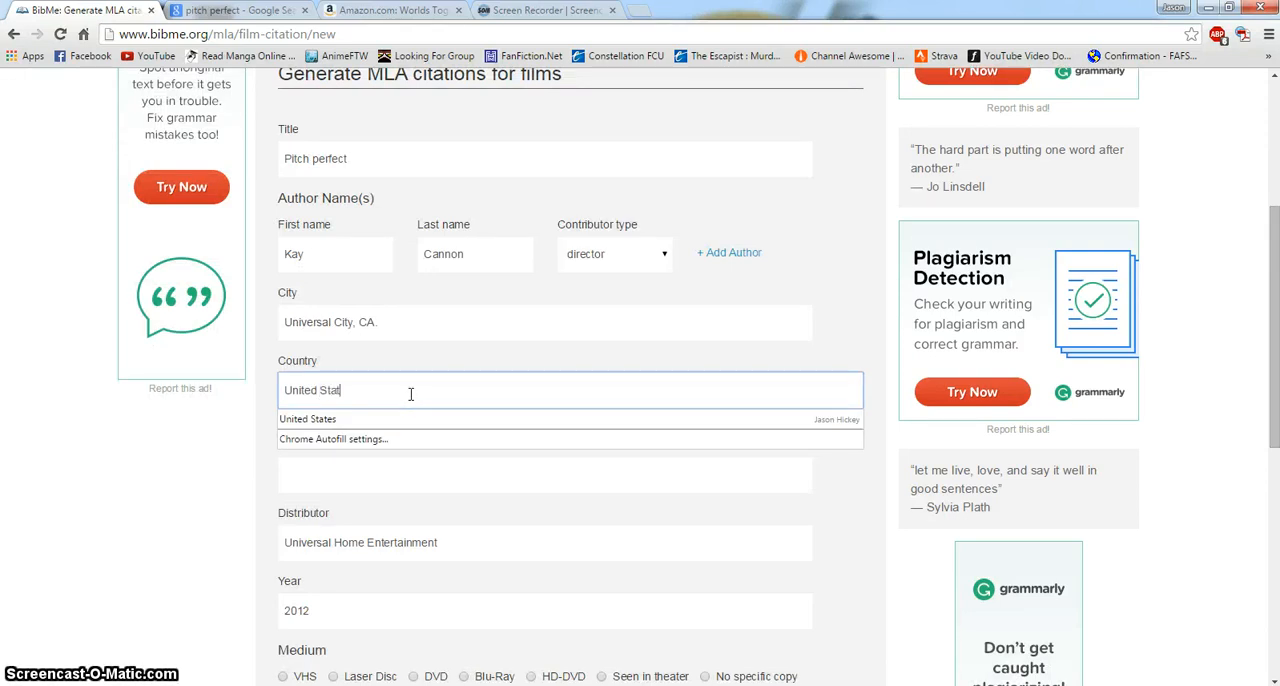
click(308, 420)
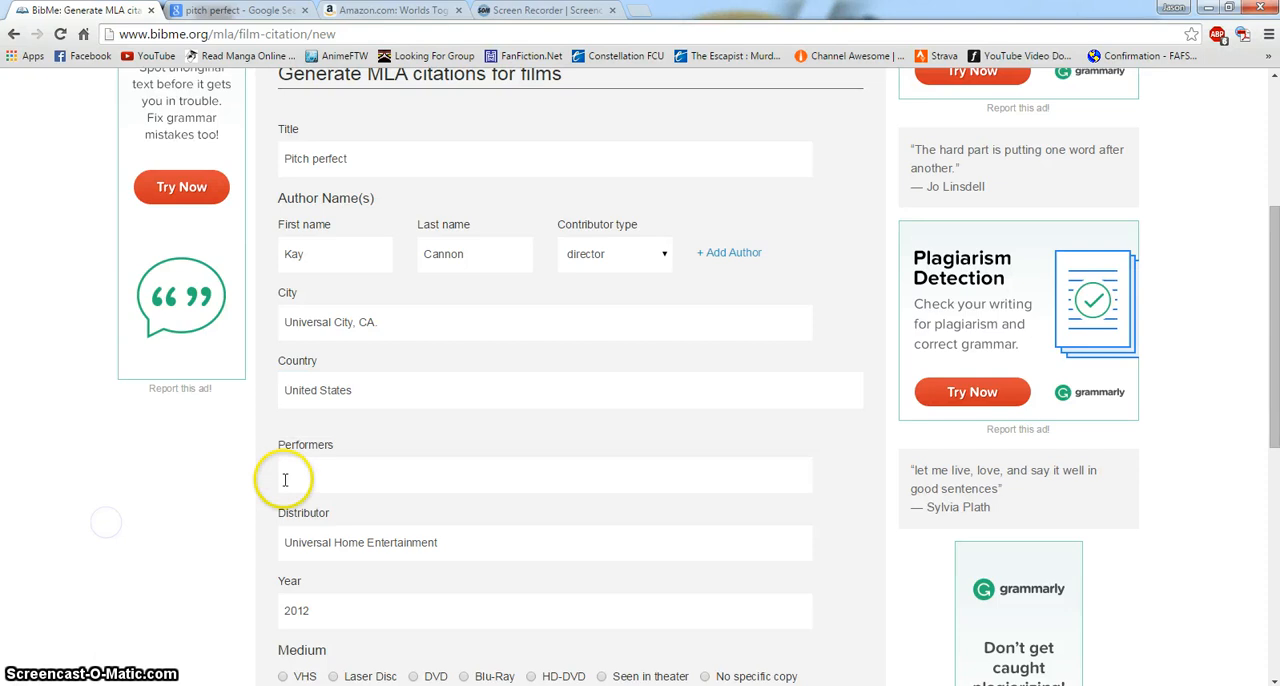
scroll(down, 3)
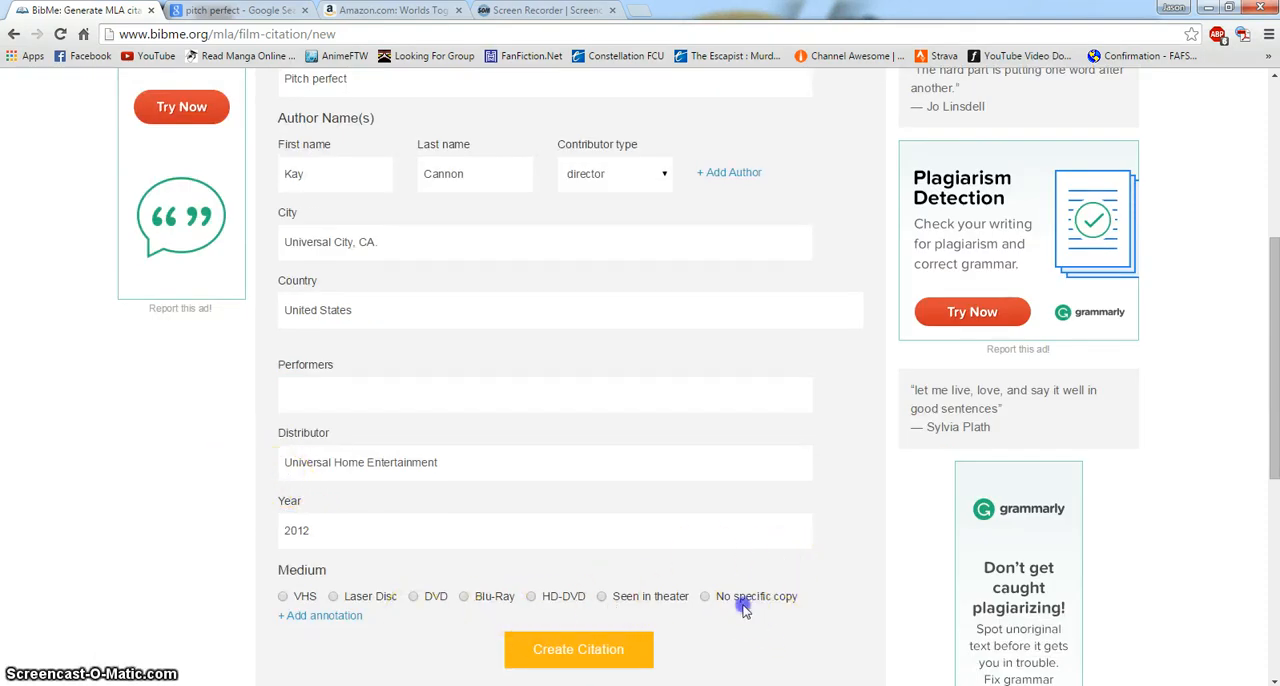
click(706, 596)
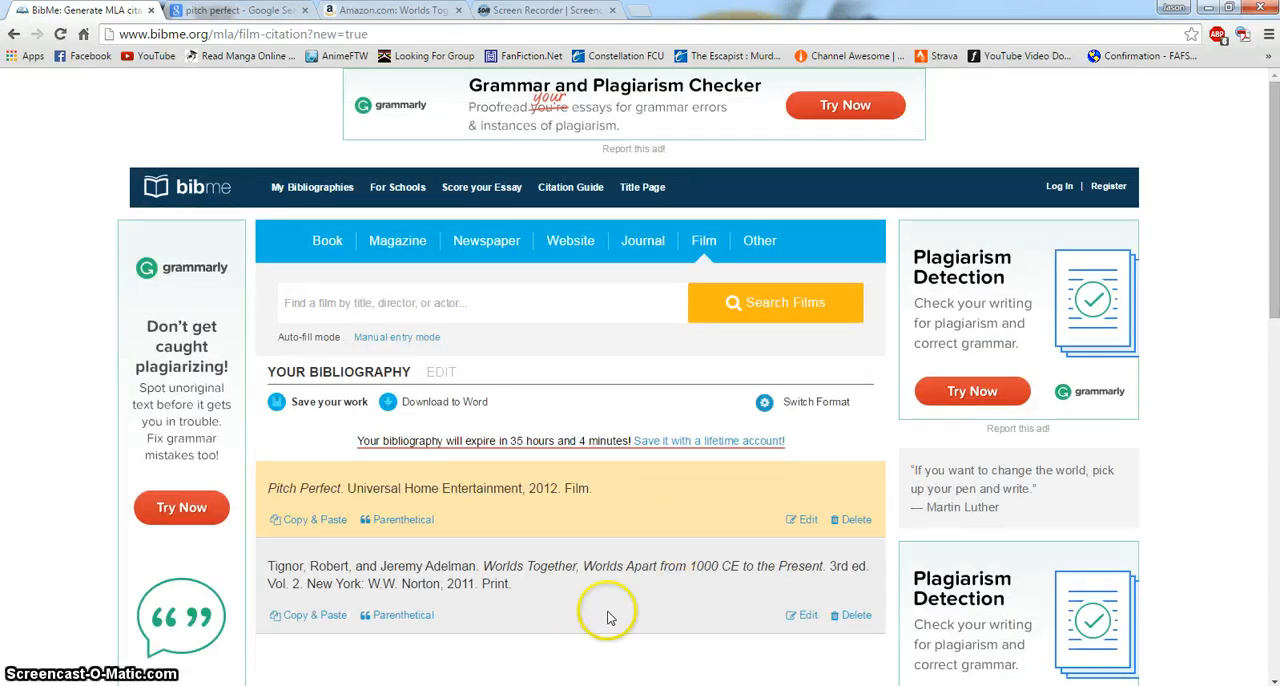
mouse_move(508, 584)
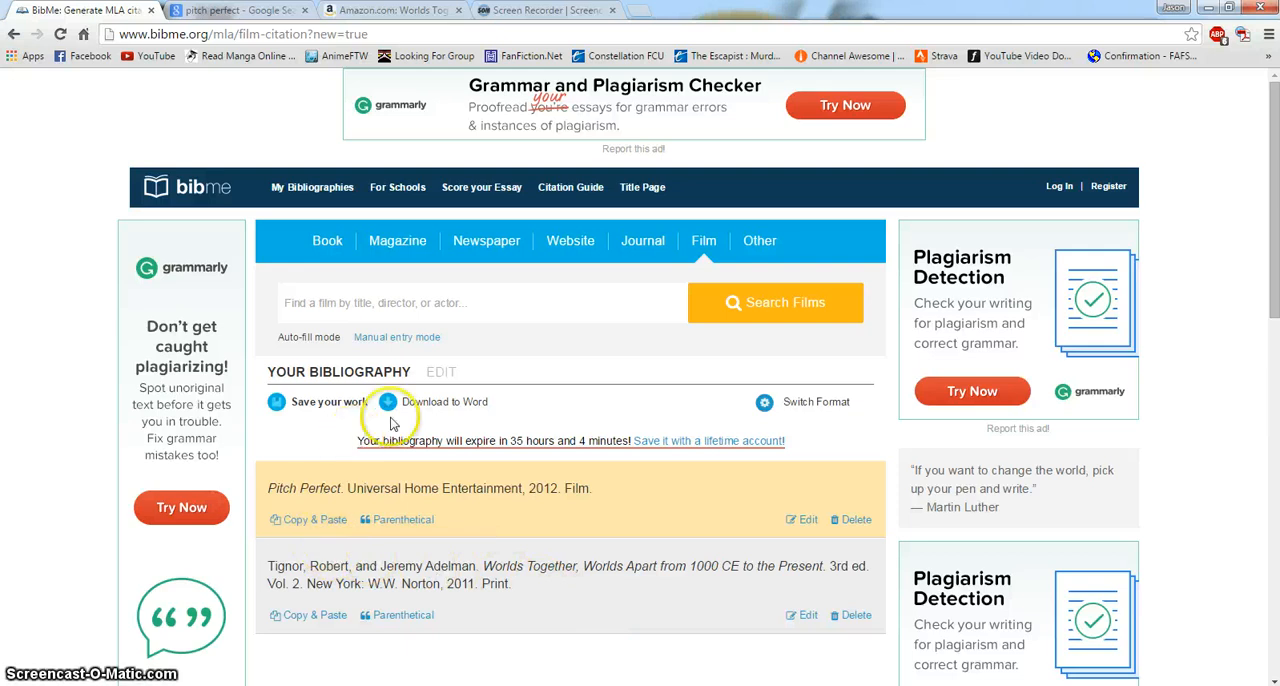
- Request Download to Word, bringing up the account-required notice
click(388, 402)
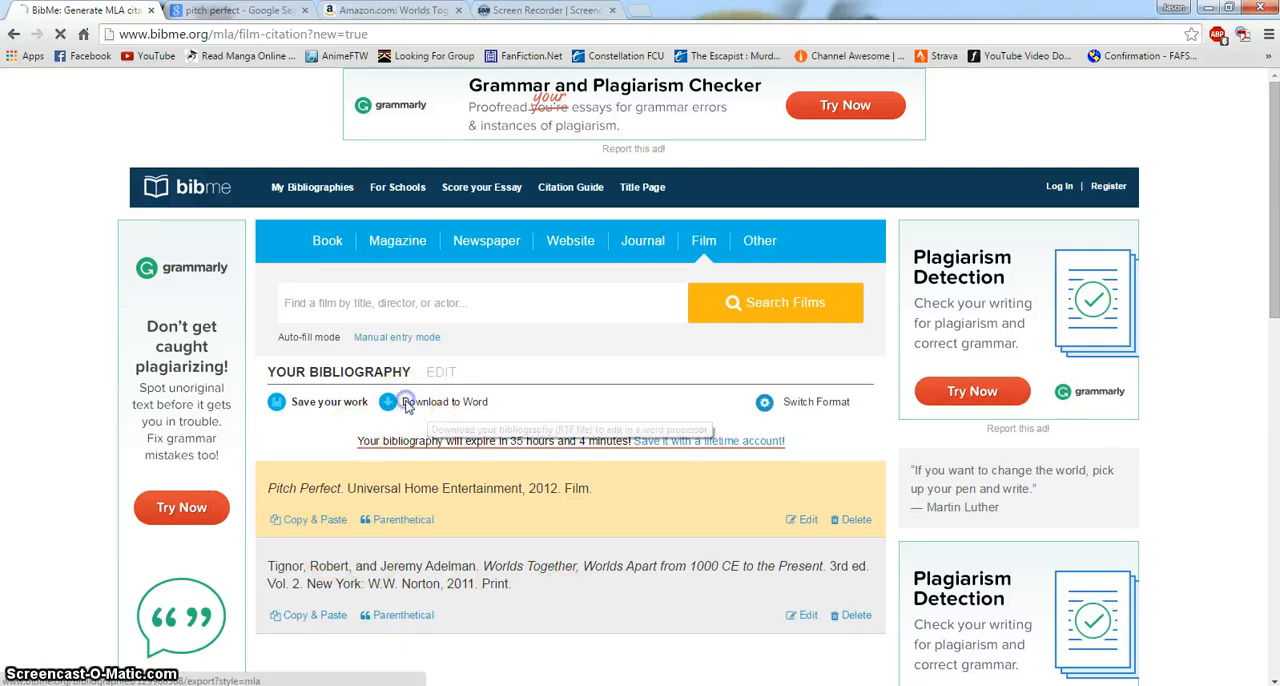
click(406, 402)
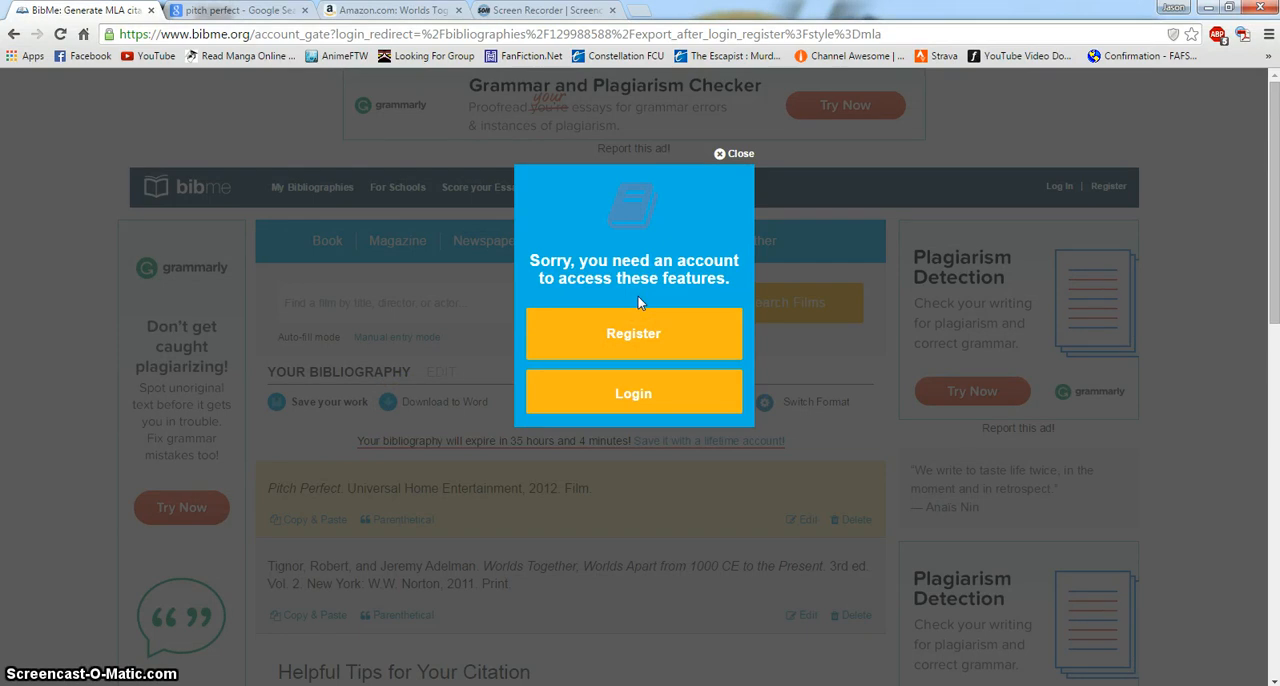
- Start registering, review the BibMe Pro plans, then close the offer
click(632, 332)
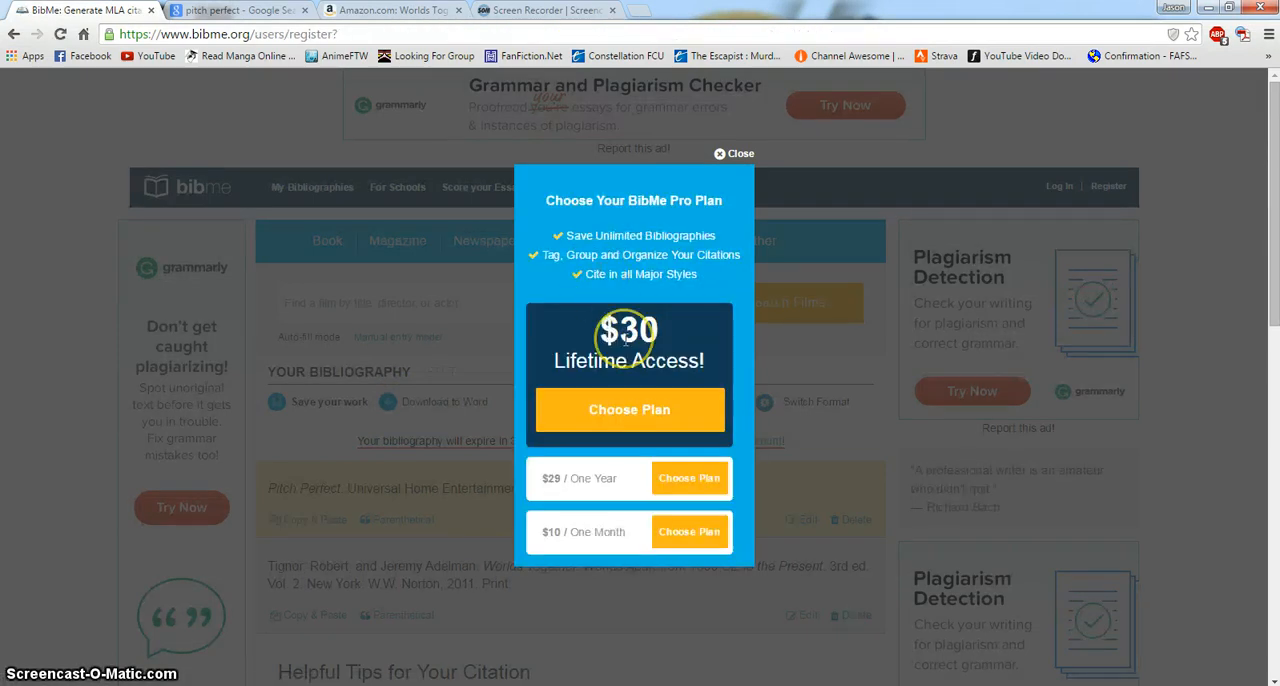
mouse_move(616, 360)
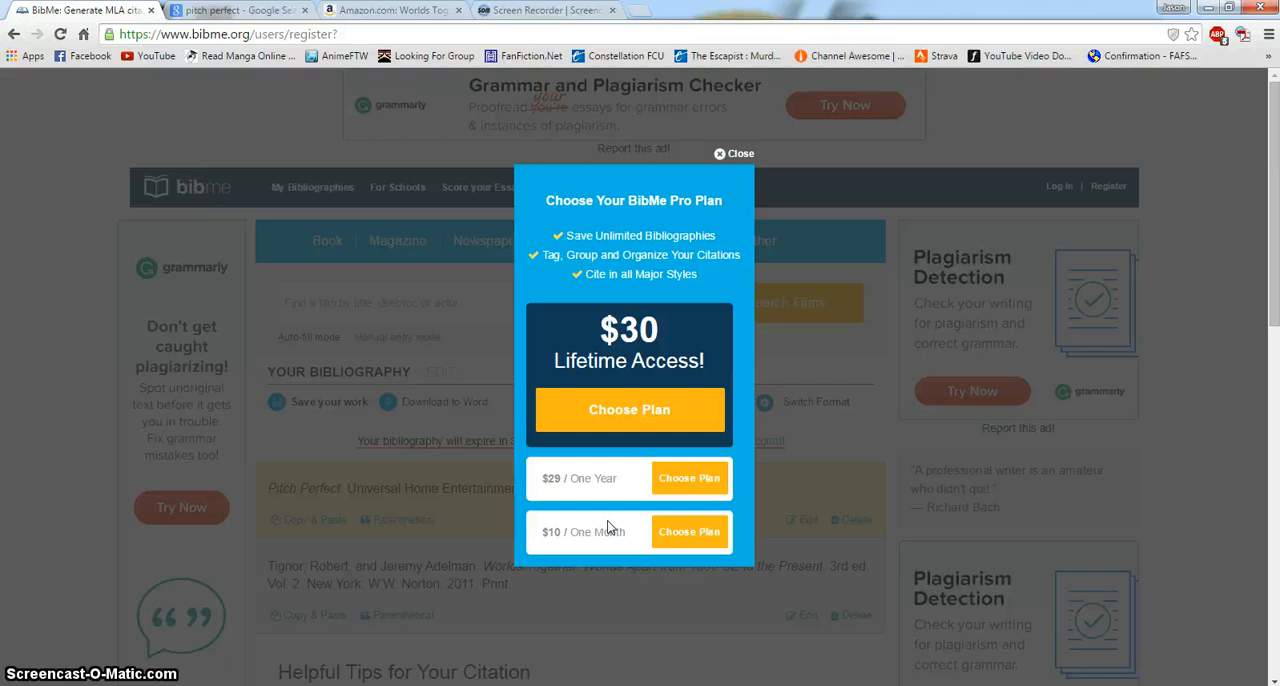
mouse_move(728, 160)
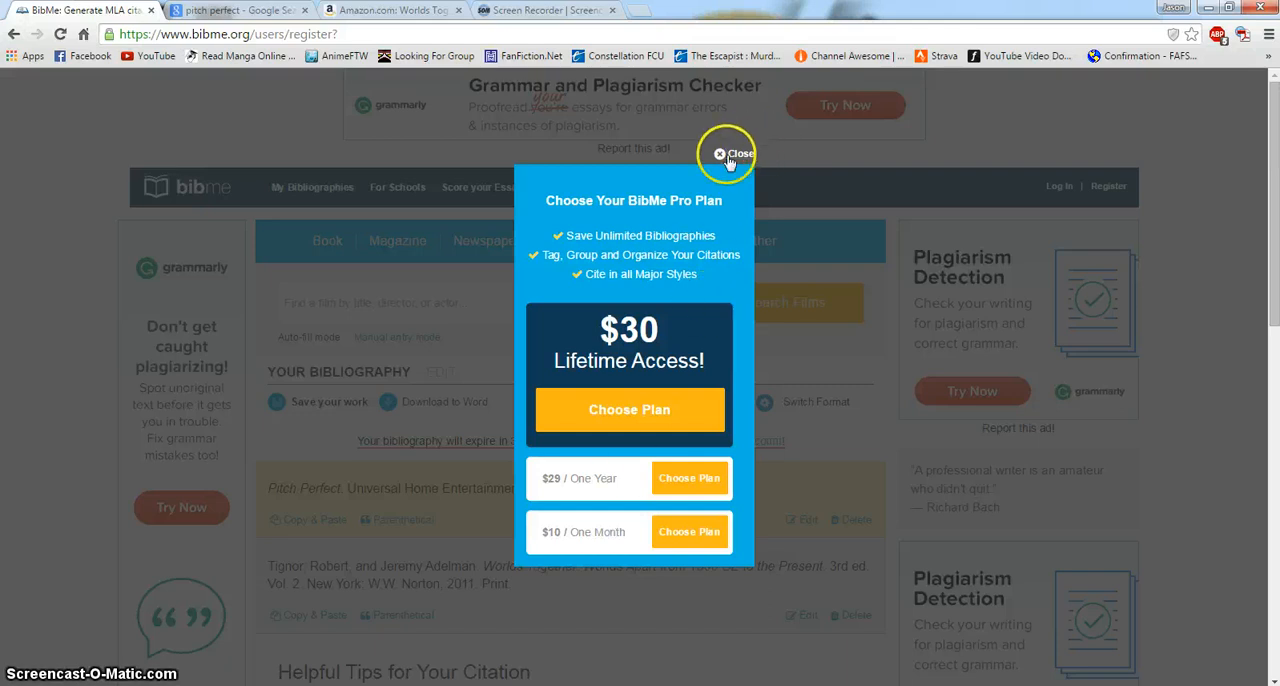
click(720, 152)
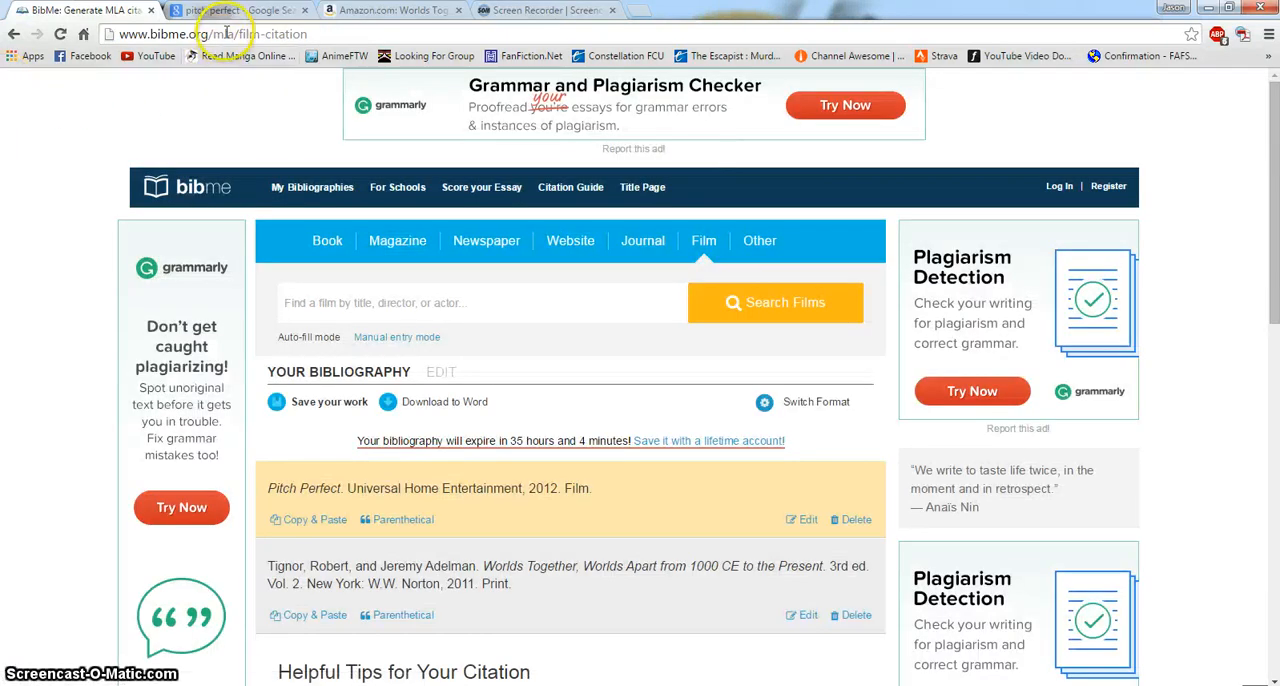
- Replace the BibMe address with a search for 'easybibe' in Chrome's address bar
click(200, 36)
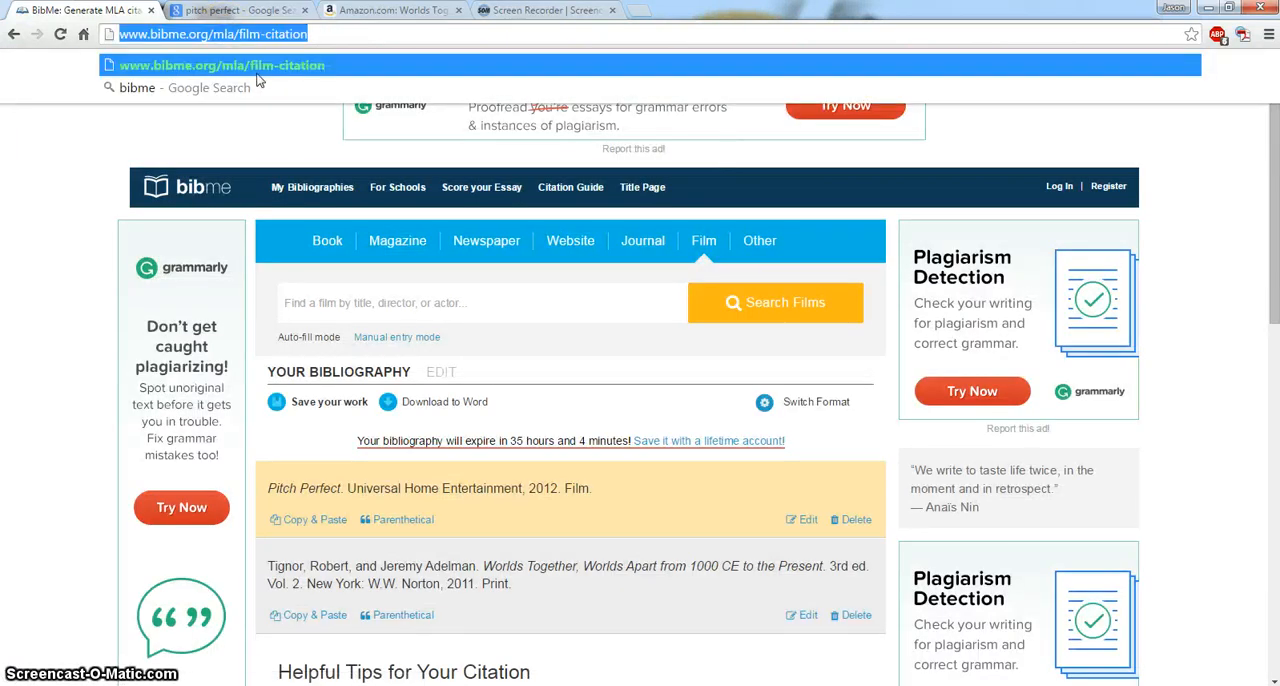
text(easybibe)
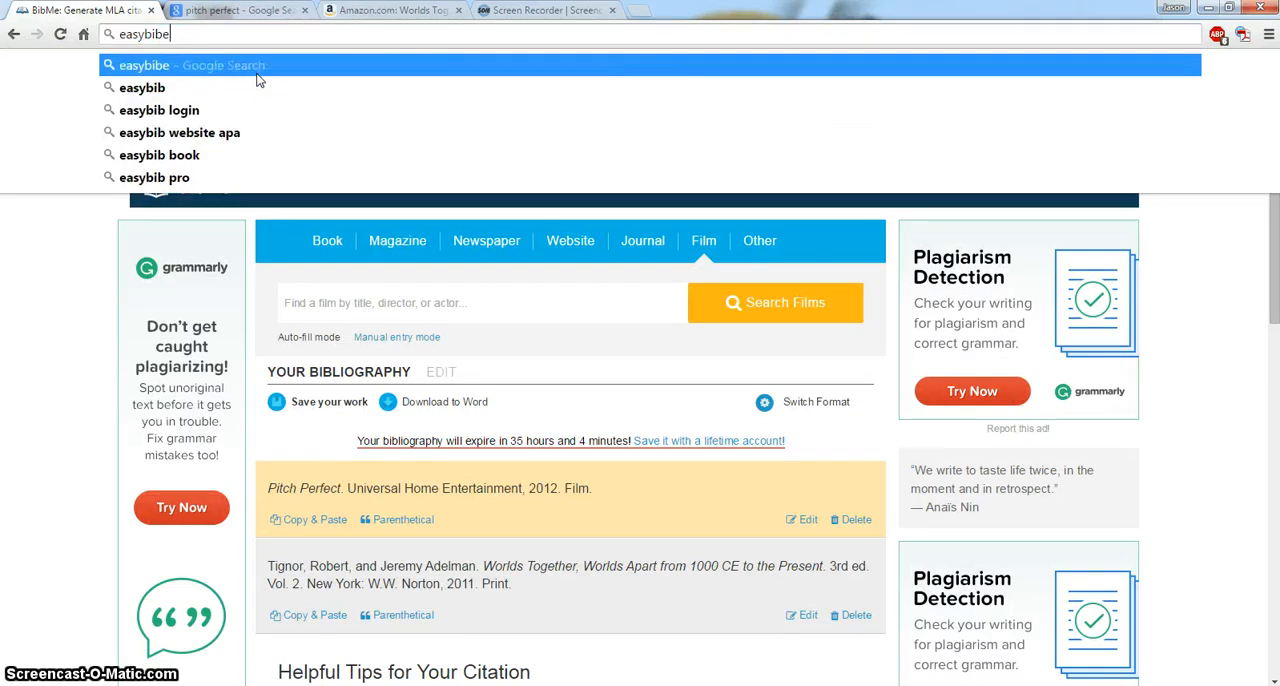